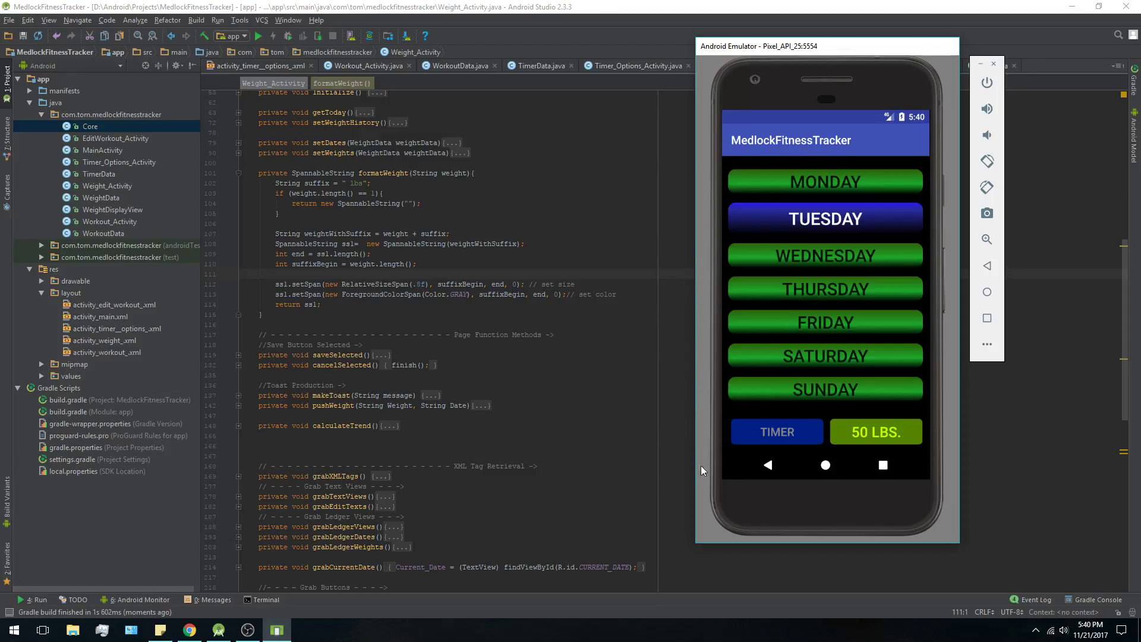
{"action": "mouse_move", "coordinate": [843, 155]}
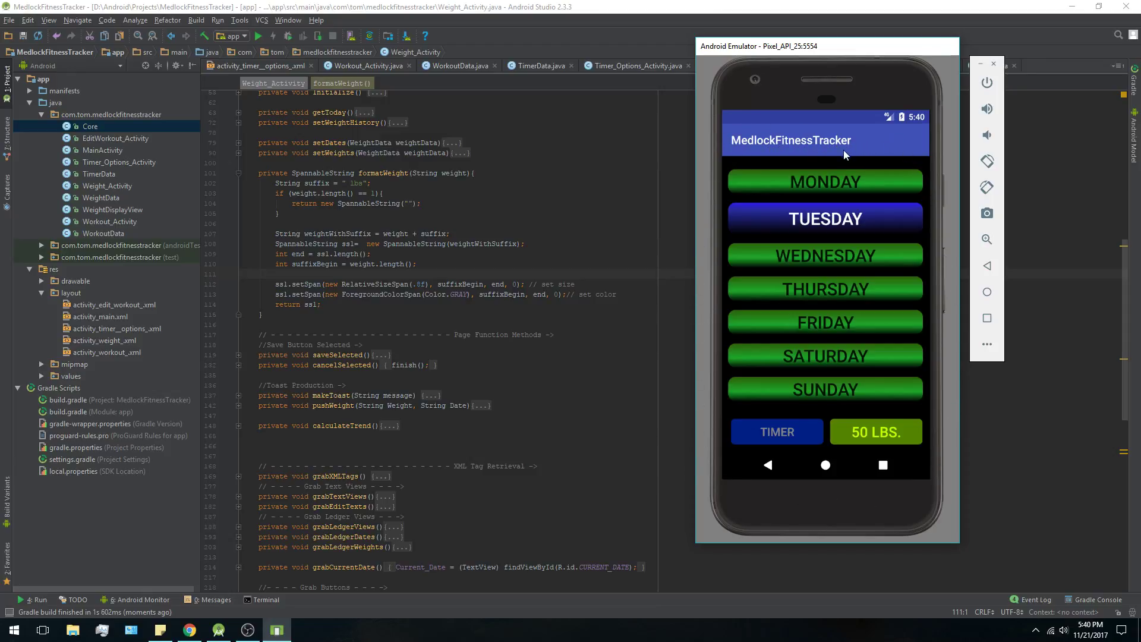
{"action": "mouse_move", "coordinate": [758, 228]}
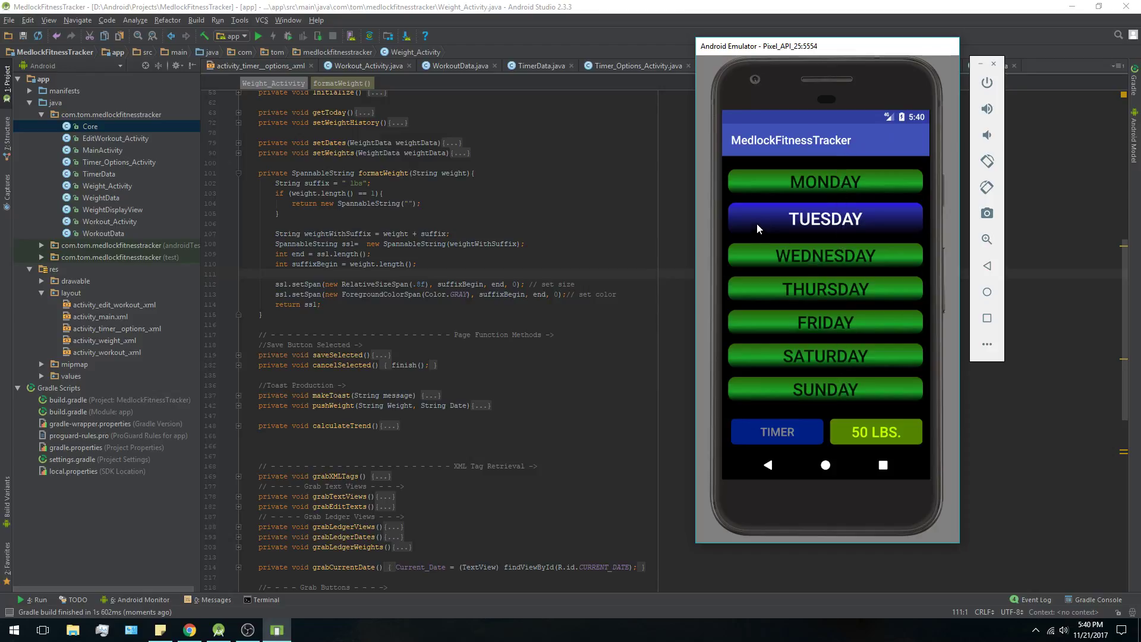
{"action": "mouse_move", "coordinate": [904, 224]}
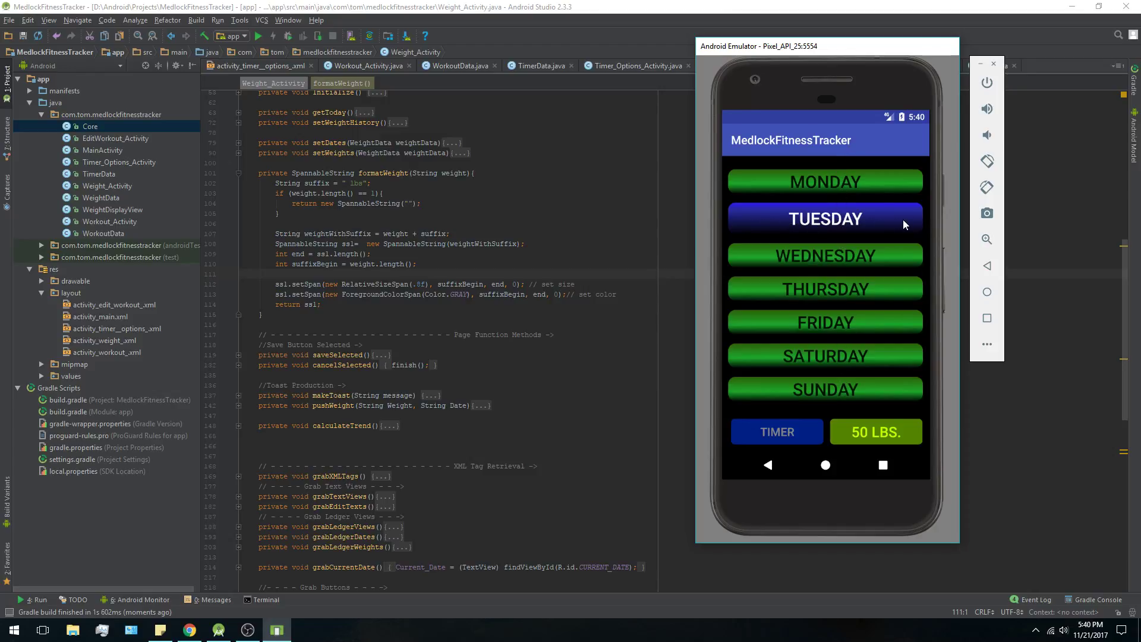
Toggle Automatic Timer off and back on, then save a 60-second timer length.
{"action": "left_click", "coordinate": [775, 431]}
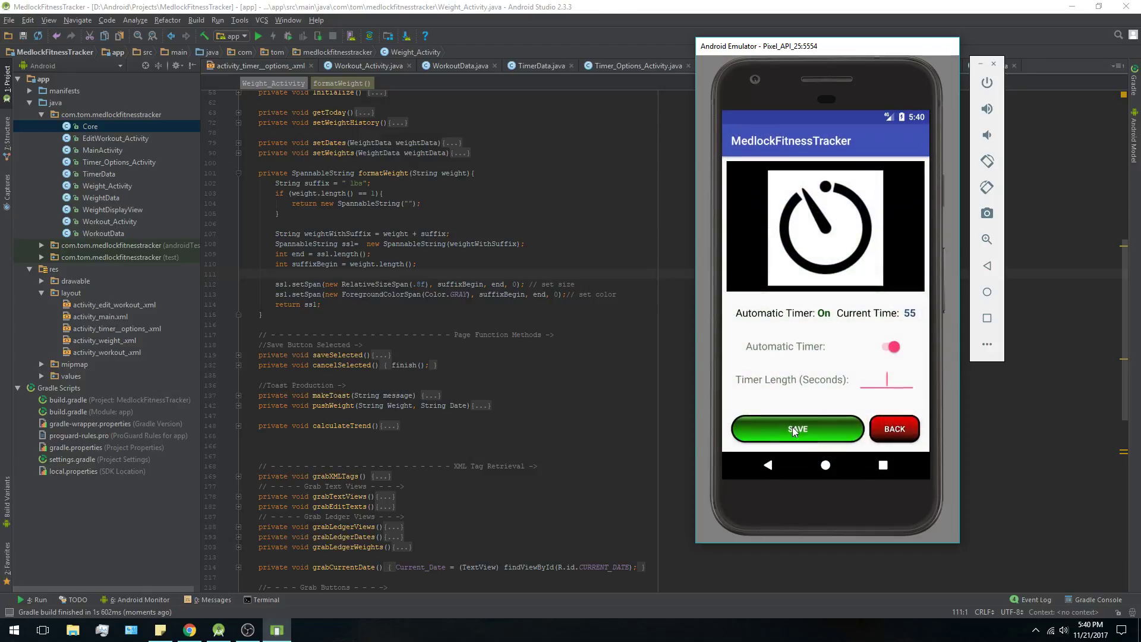
{"action": "left_click", "coordinate": [890, 346]}
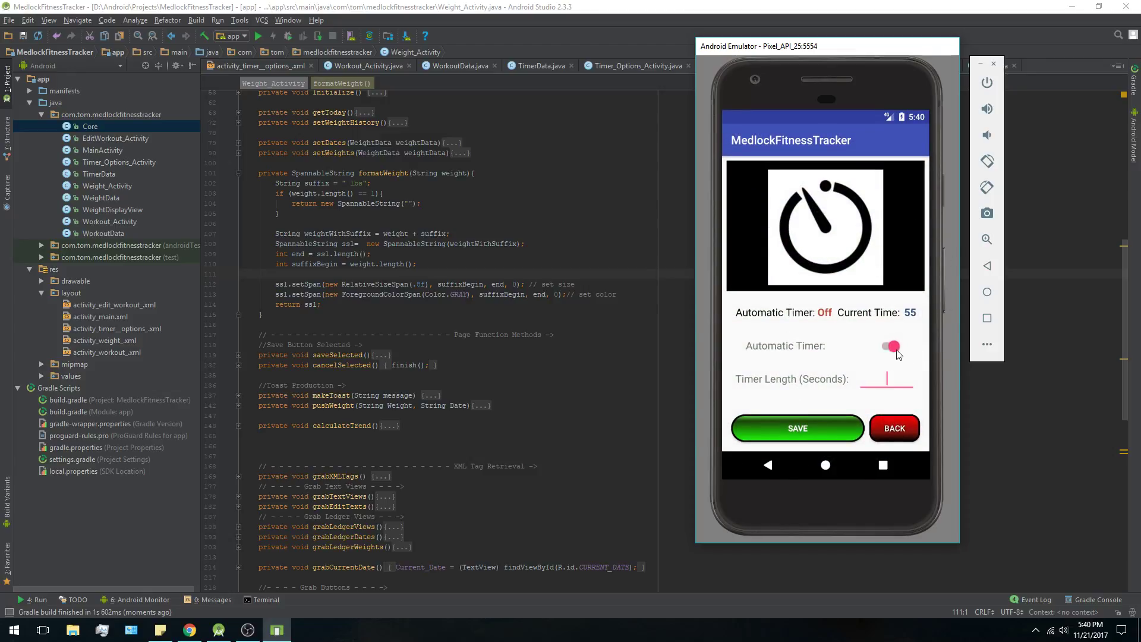
{"action": "left_click", "coordinate": [892, 346]}
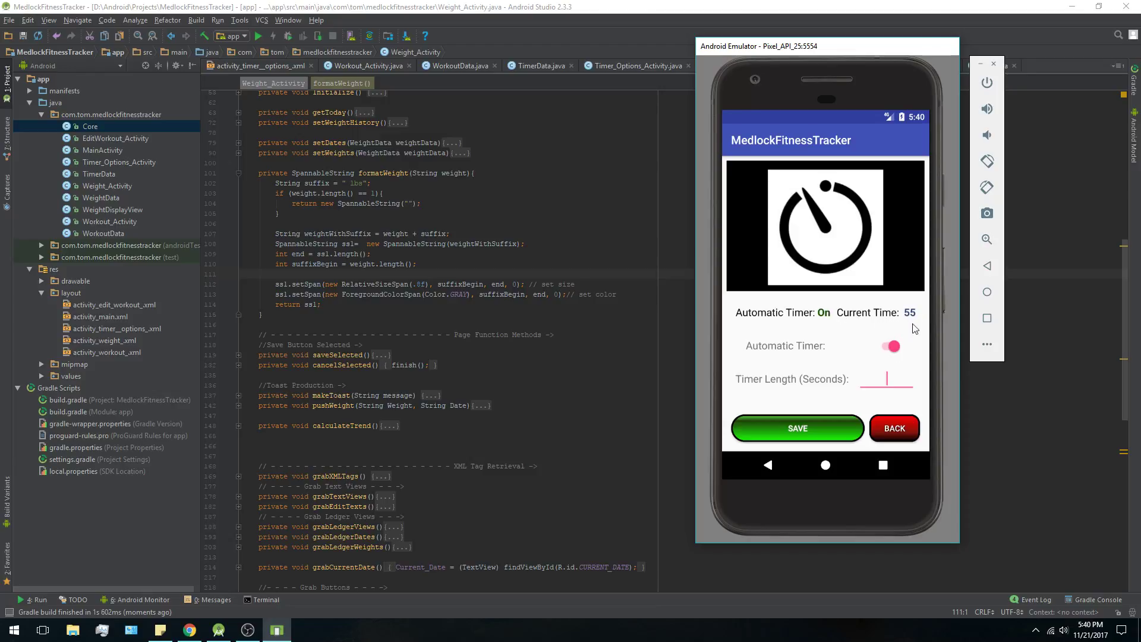
{"action": "left_click", "coordinate": [885, 379]}
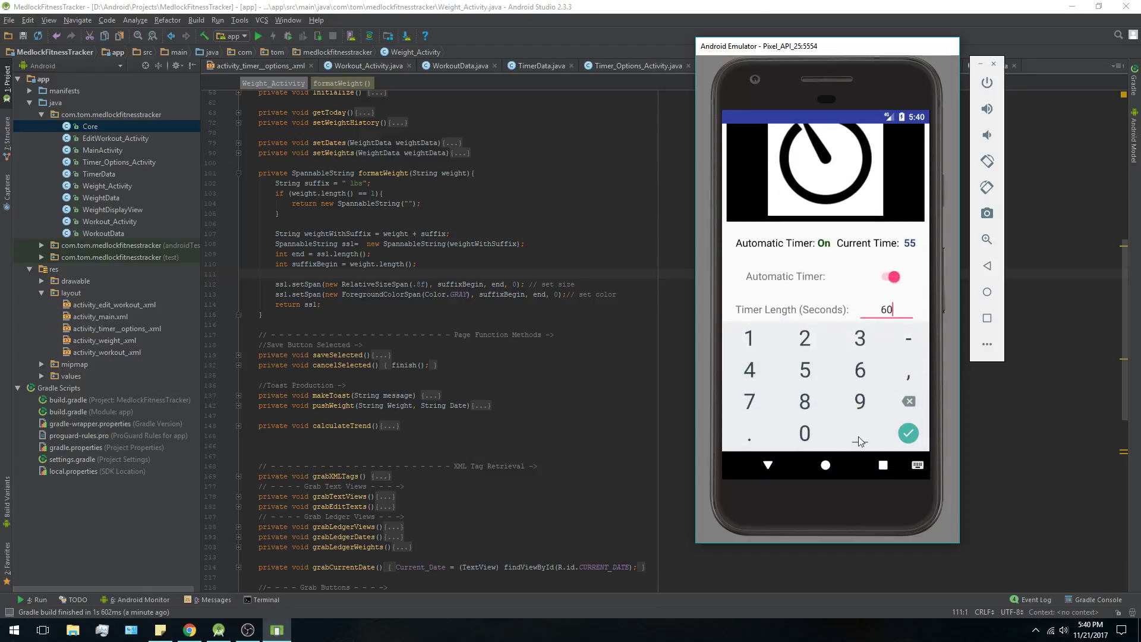
{"action": "left_click", "coordinate": [907, 433]}
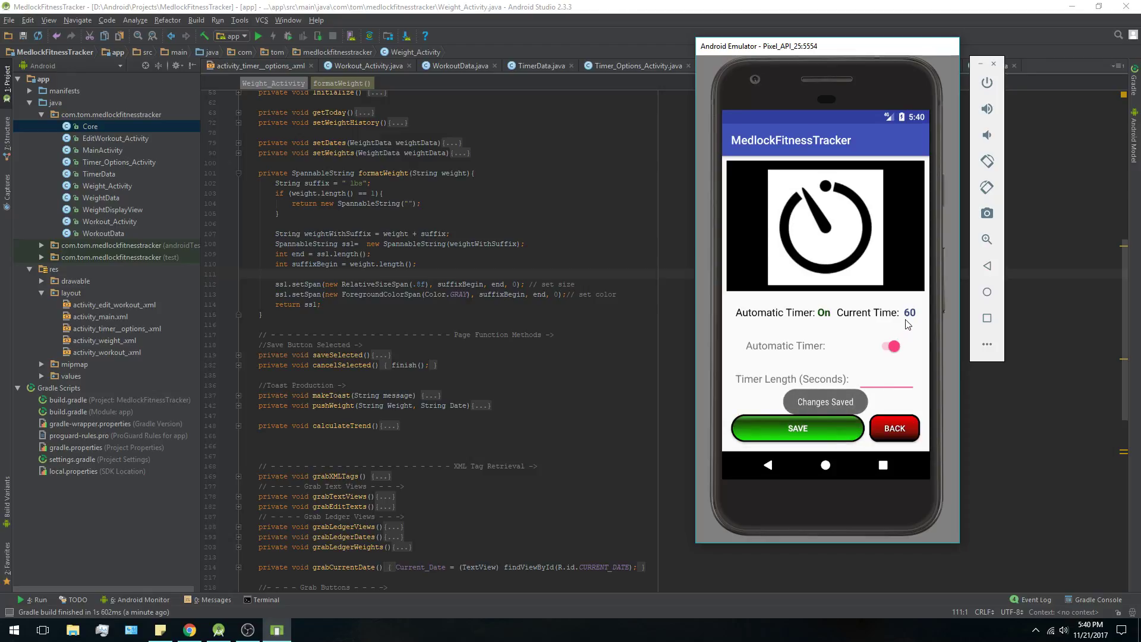
{"action": "left_click", "coordinate": [885, 378]}
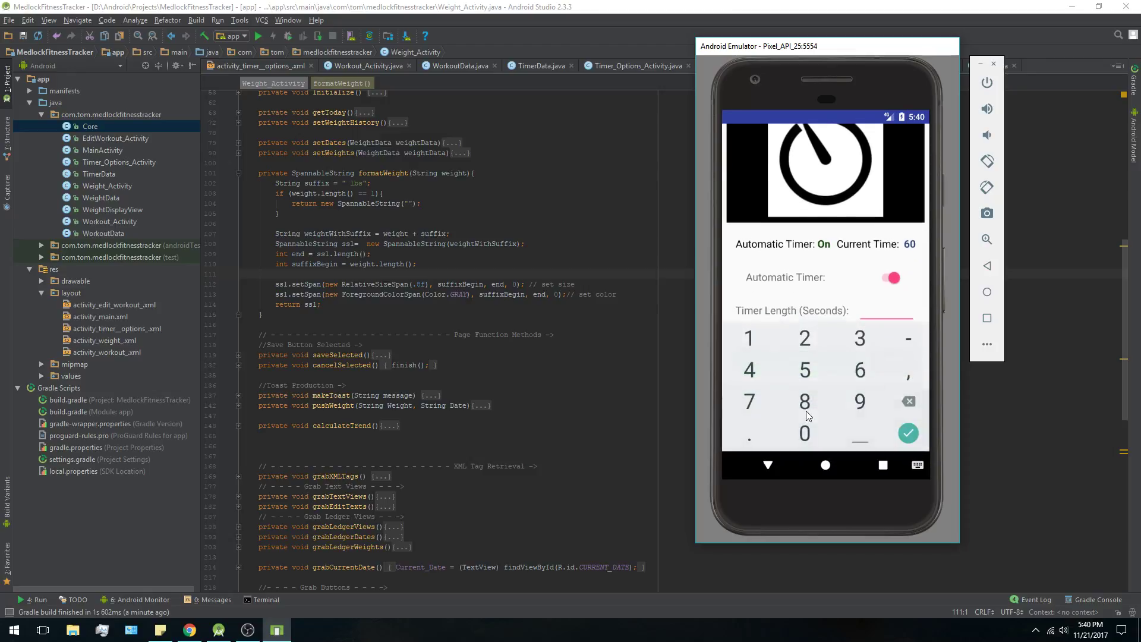
{"action": "left_click", "coordinate": [804, 433]}
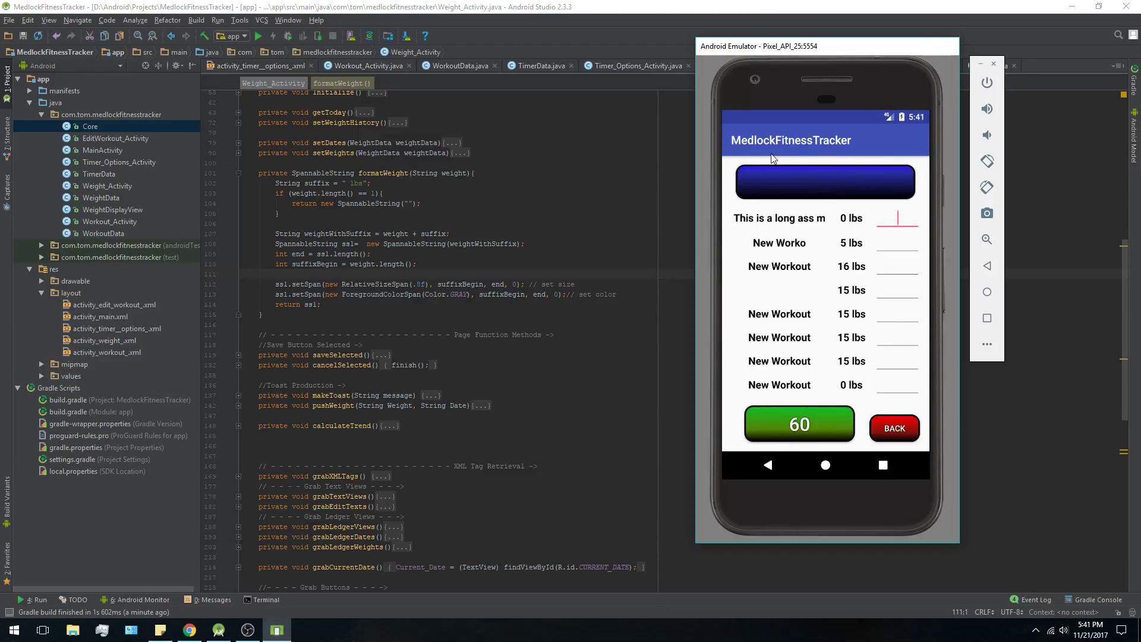
{"action": "mouse_move", "coordinate": [829, 418]}
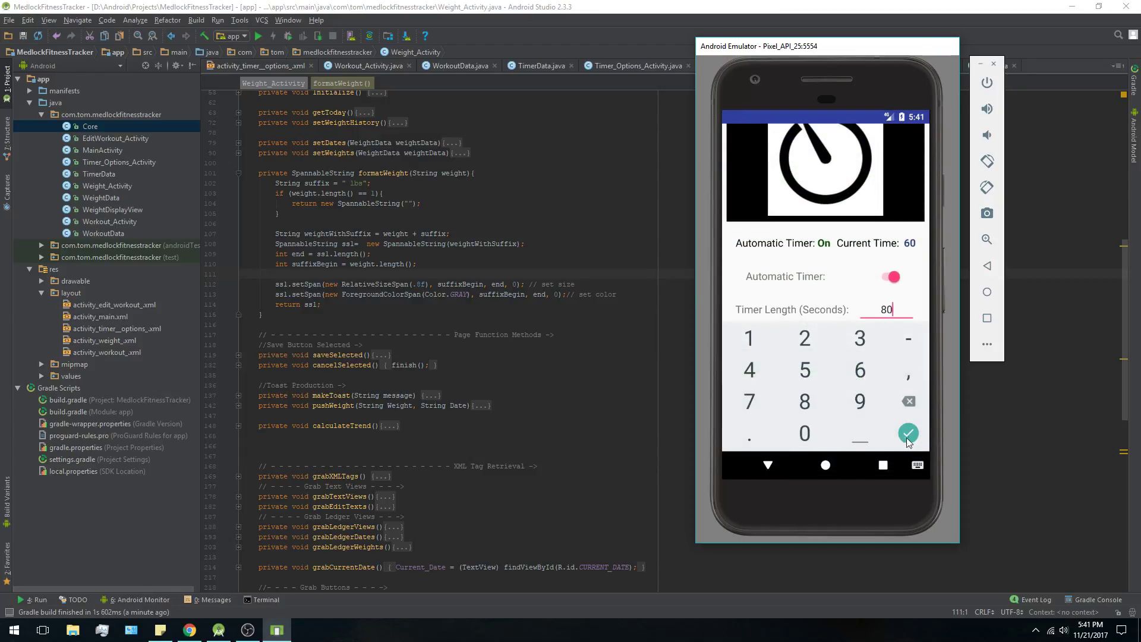
Confirm 80 seconds as the new timer length.
{"action": "left_click", "coordinate": [907, 433]}
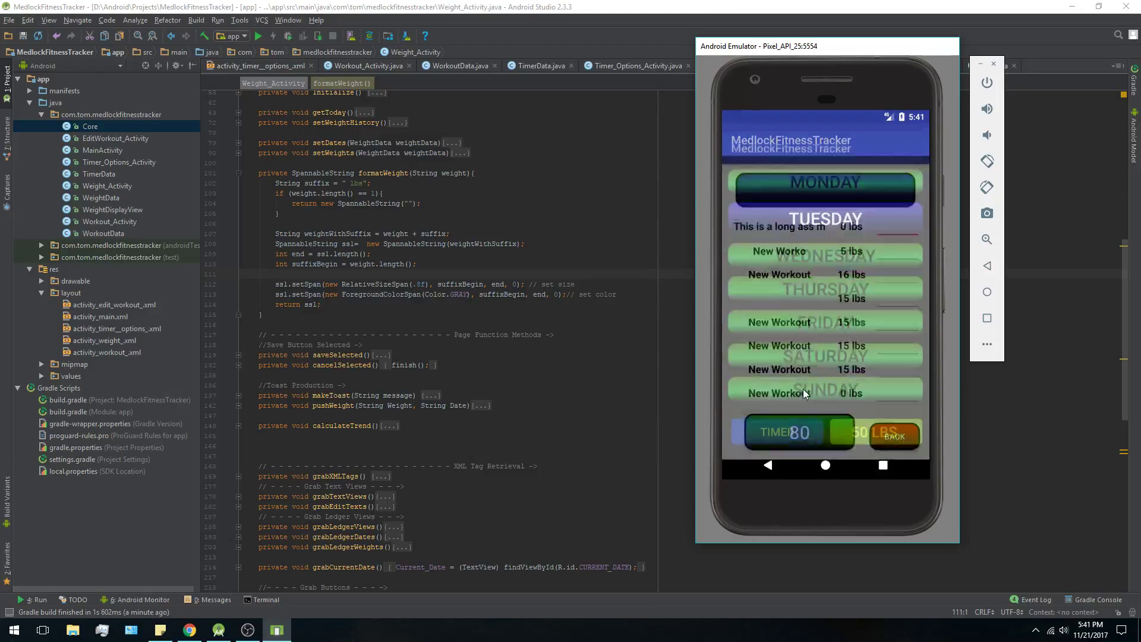
Save a 5-second timer length and leave the timer settings screen.
{"action": "left_click", "coordinate": [782, 431]}
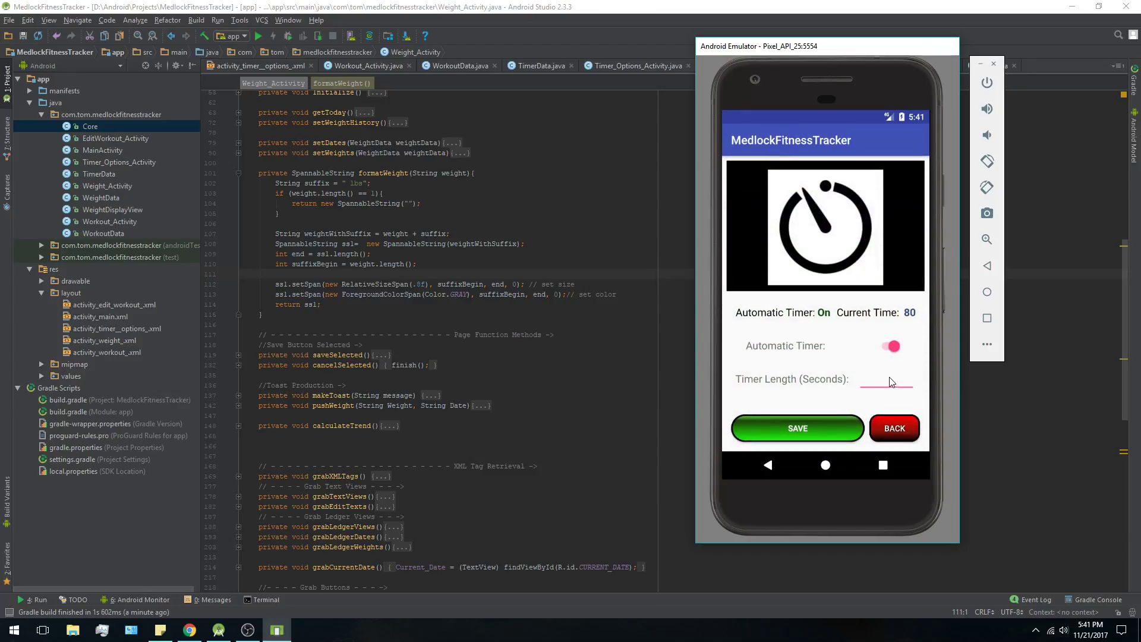
{"action": "type", "text": "5"}
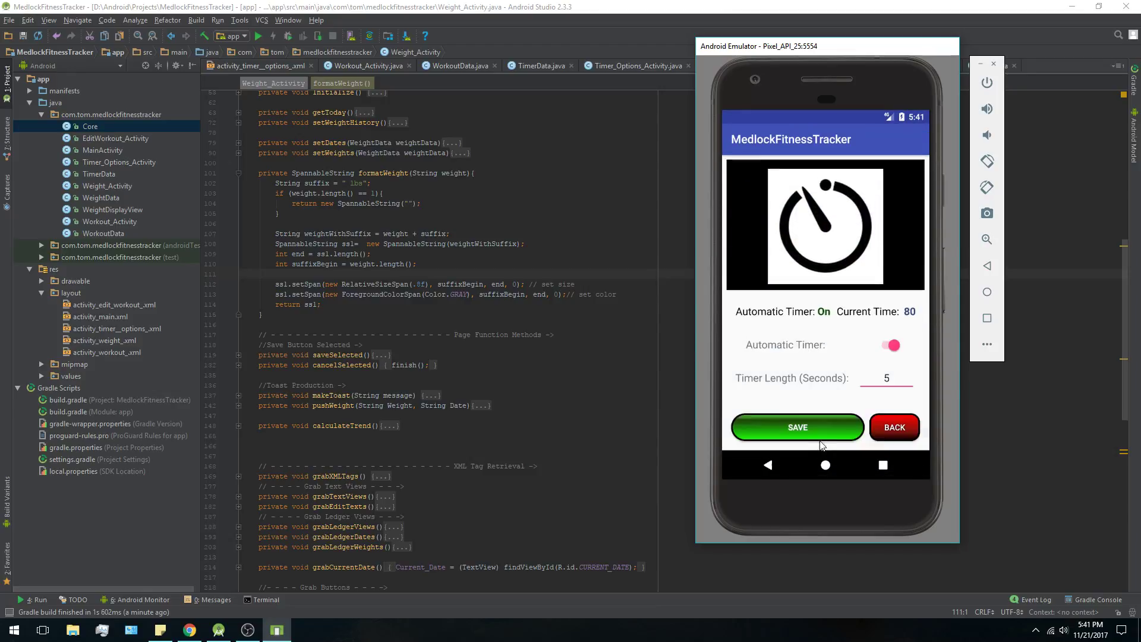
{"action": "left_click", "coordinate": [797, 428]}
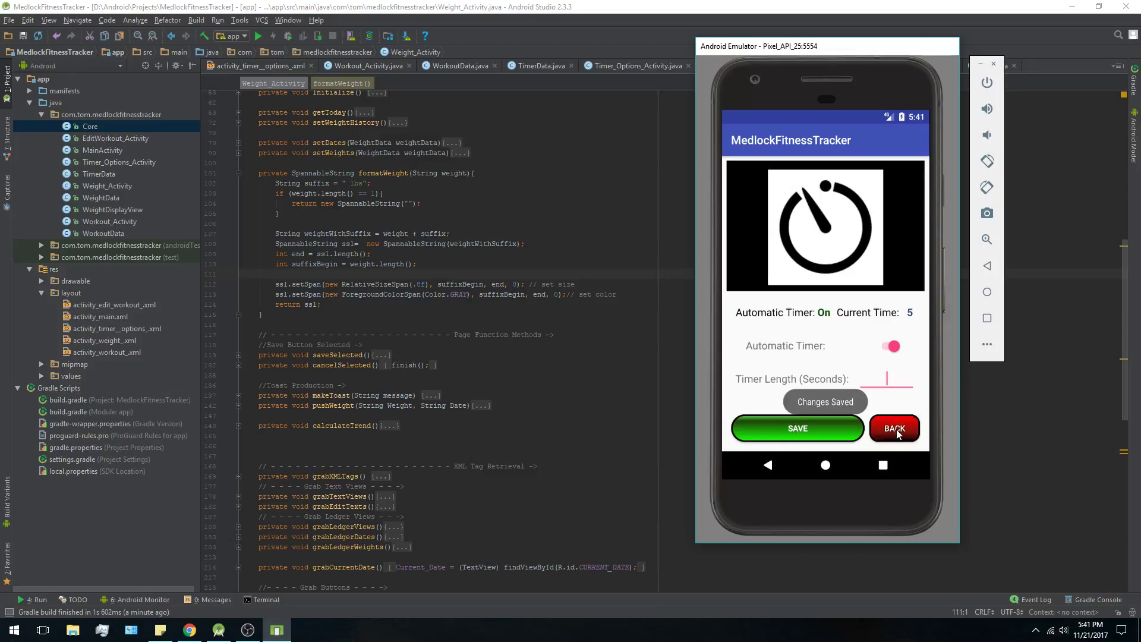
{"action": "left_click", "coordinate": [894, 428]}
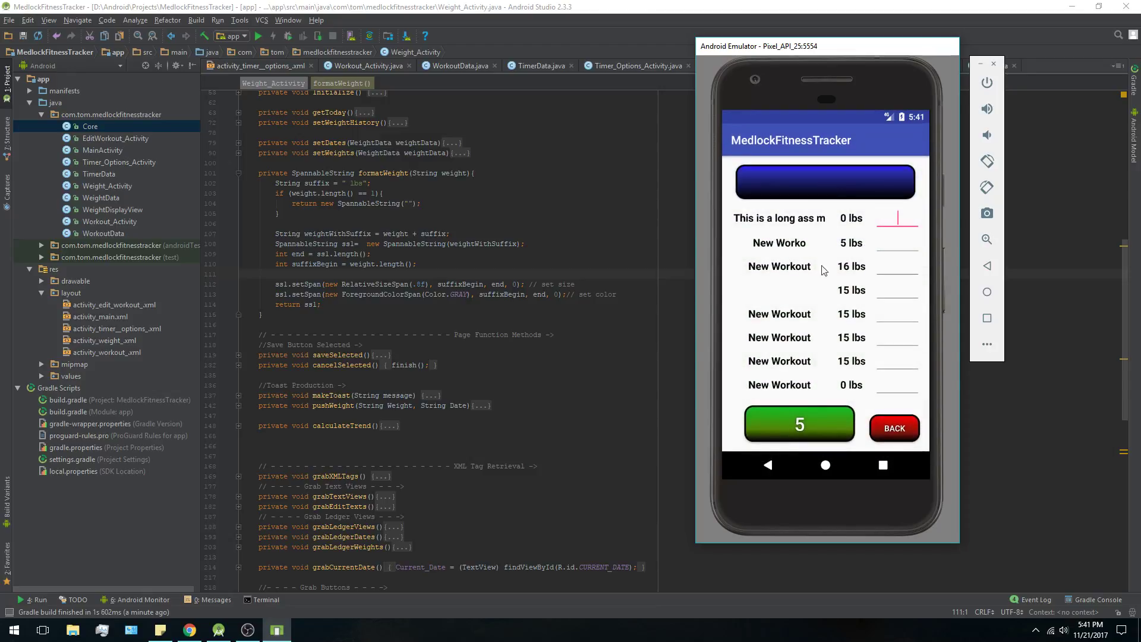
{"action": "mouse_move", "coordinate": [893, 429]}
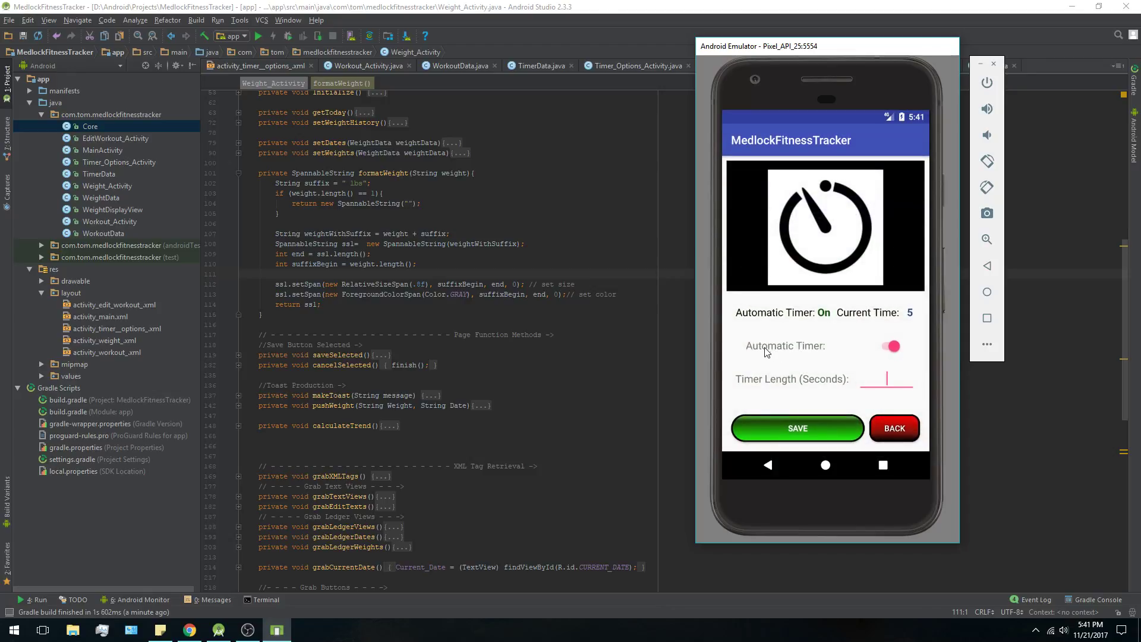
From the day's workout list, log 10 lbs for the first workout.
{"action": "left_click", "coordinate": [894, 428]}
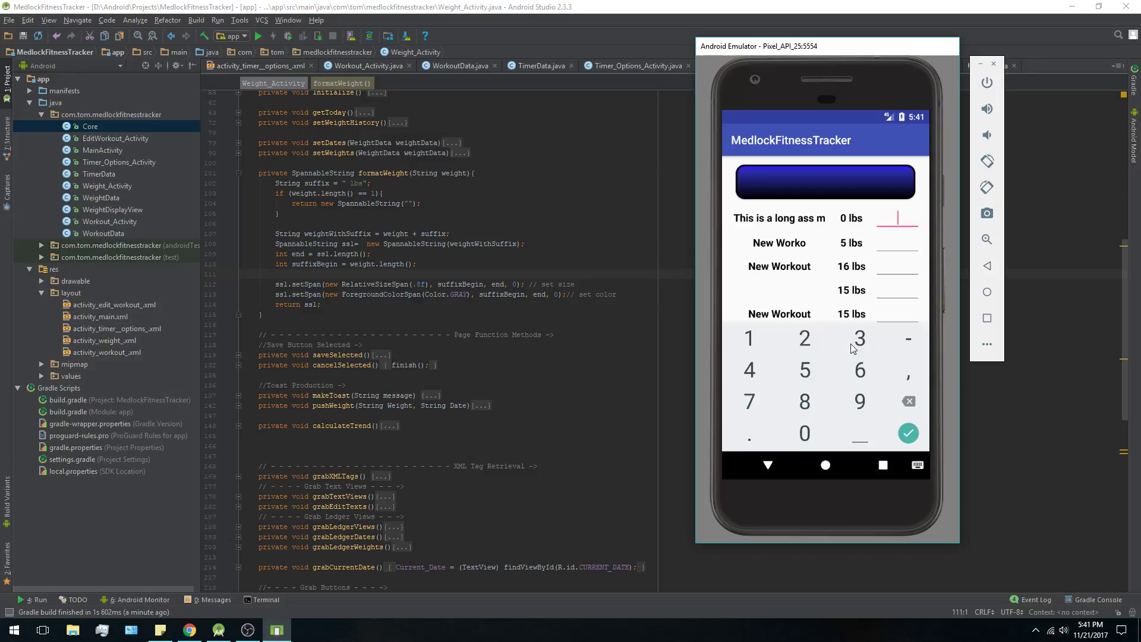
{"action": "left_click", "coordinate": [804, 434]}
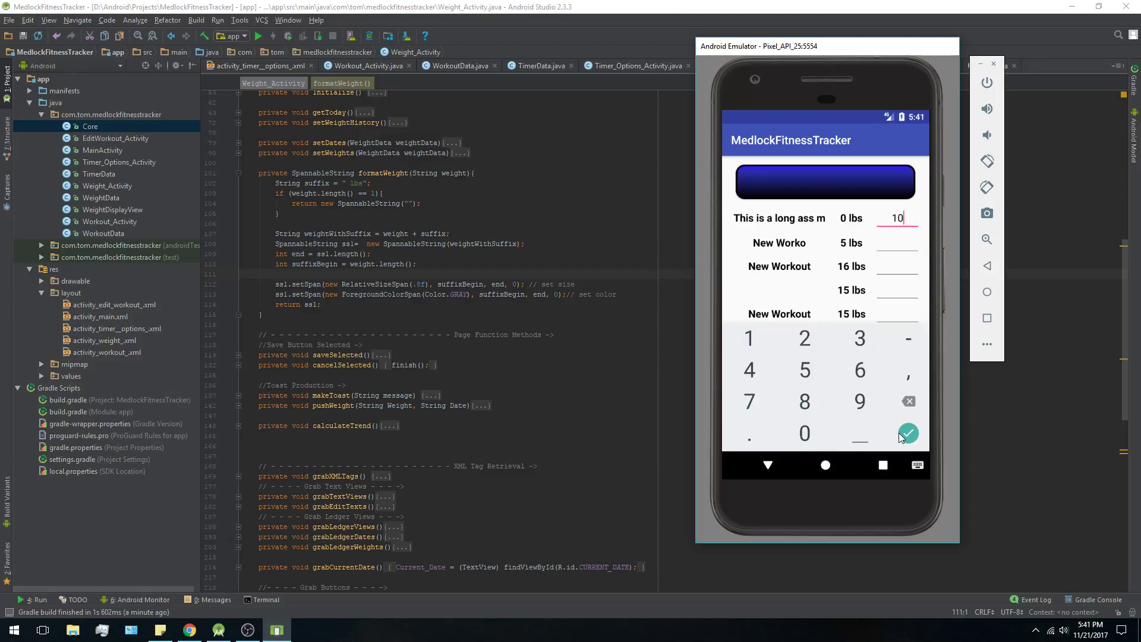
{"action": "left_click", "coordinate": [907, 434]}
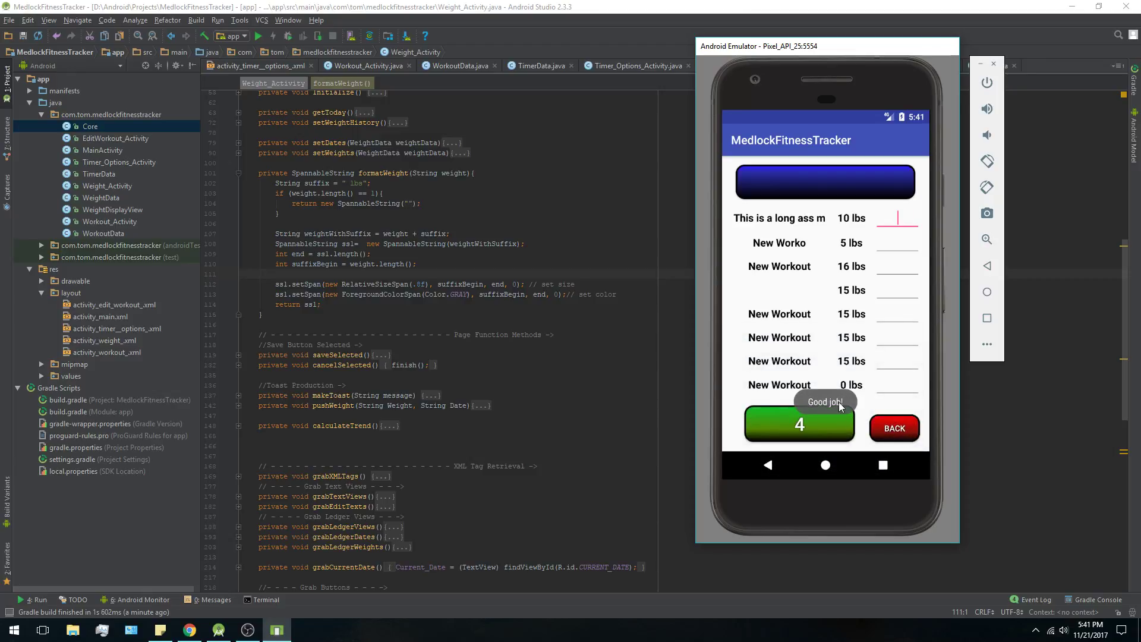
{"action": "left_click", "coordinate": [798, 423]}
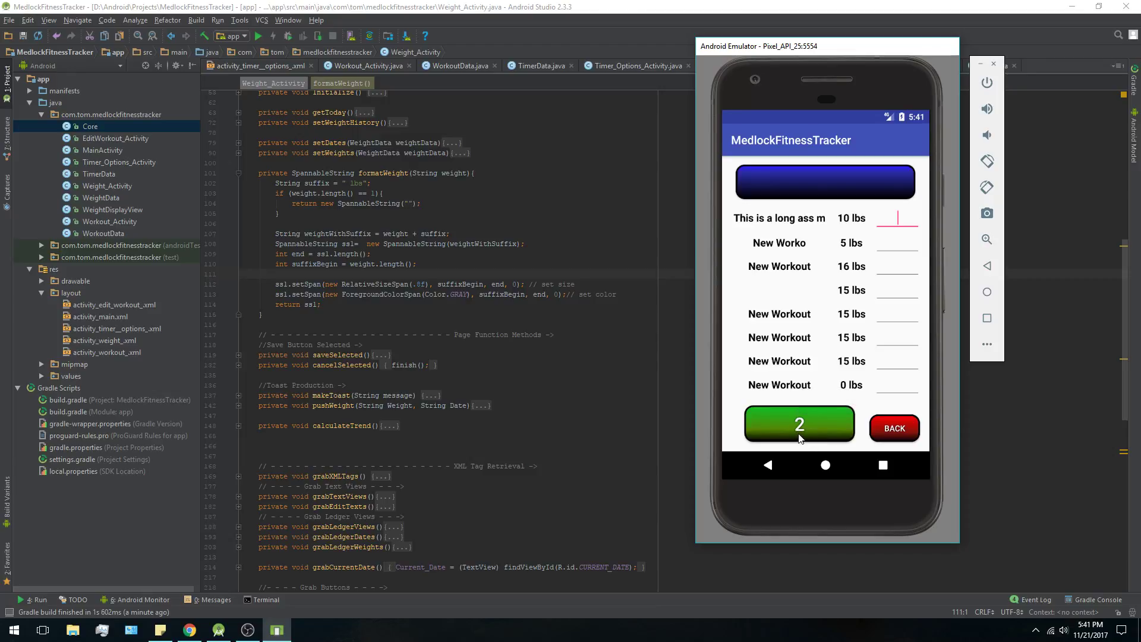
{"action": "left_click", "coordinate": [798, 425]}
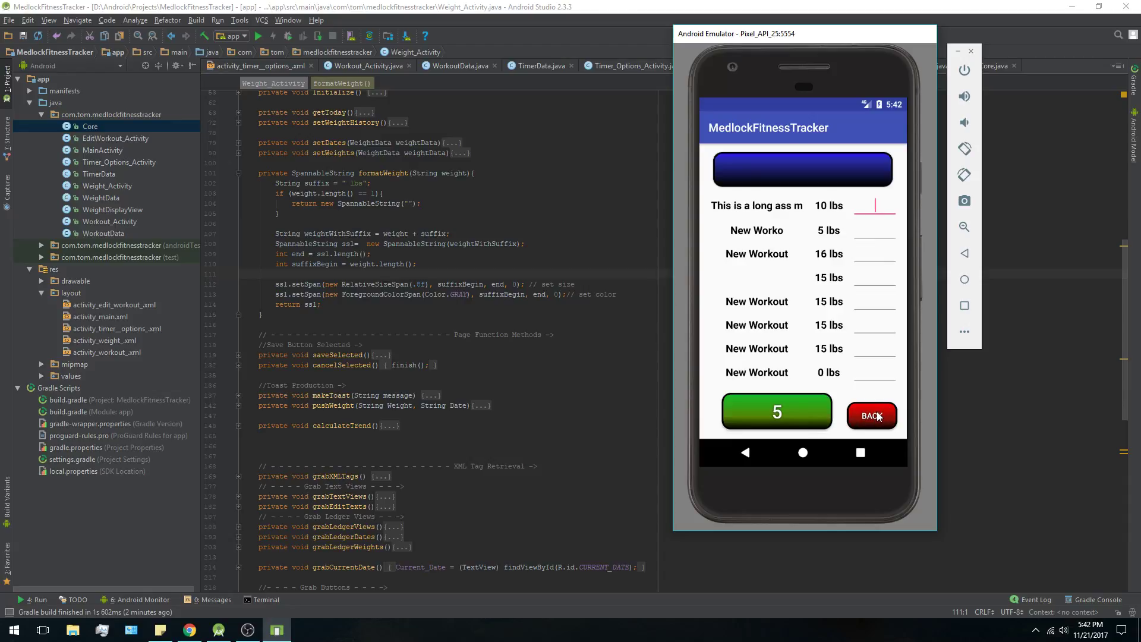
Open the 50 LBS weight history from the day list, then close it.
{"action": "left_click", "coordinate": [870, 416]}
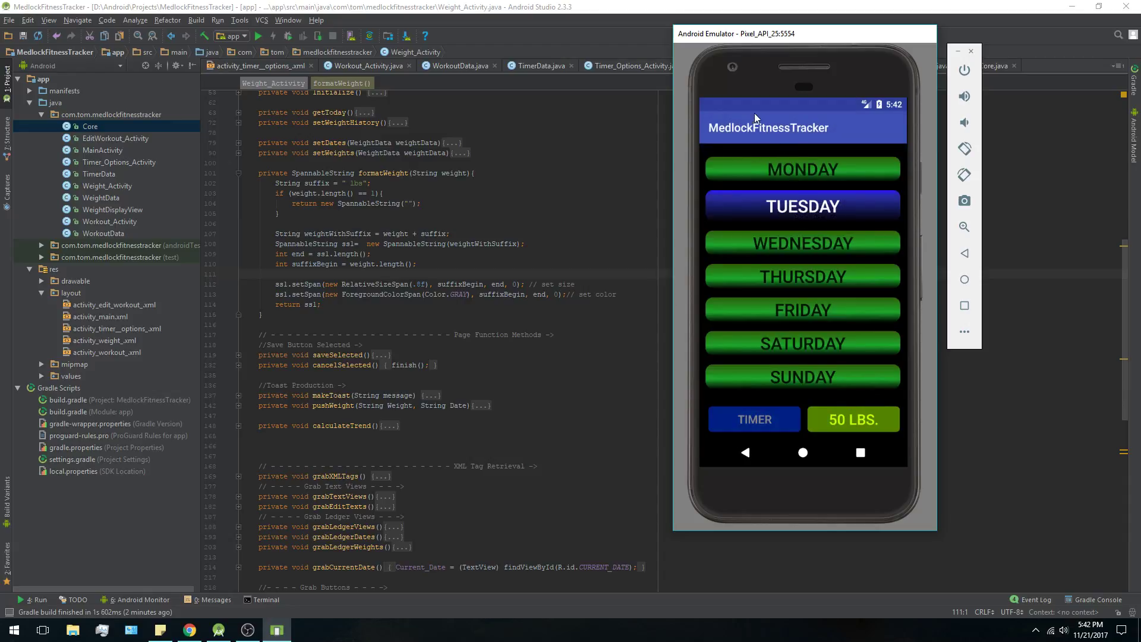
{"action": "mouse_move", "coordinate": [853, 103]}
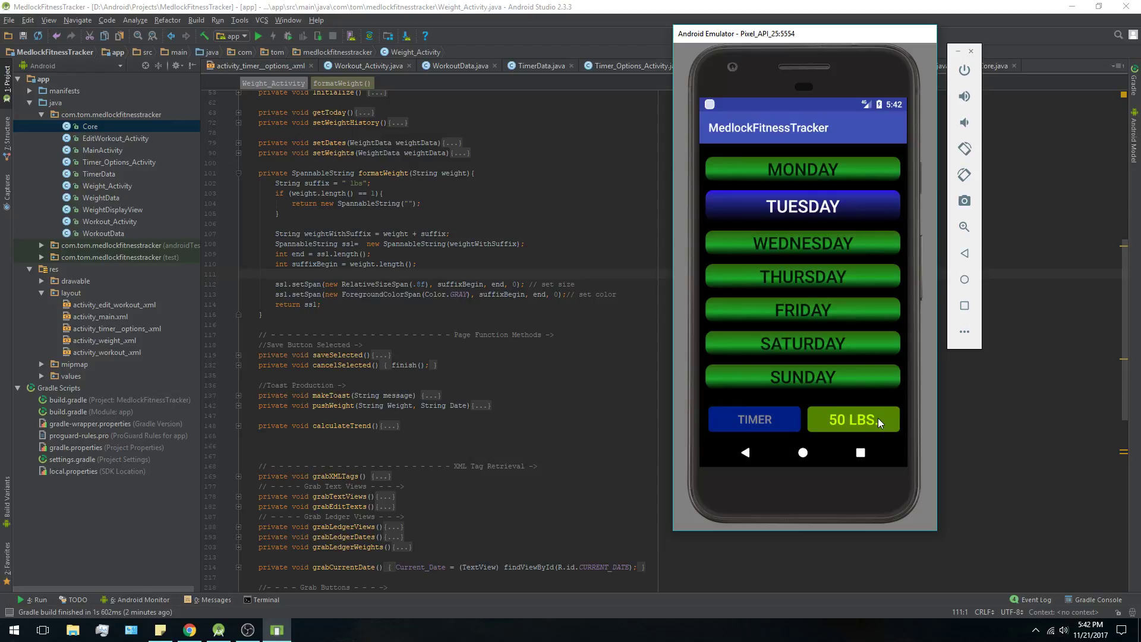
{"action": "left_click", "coordinate": [850, 419]}
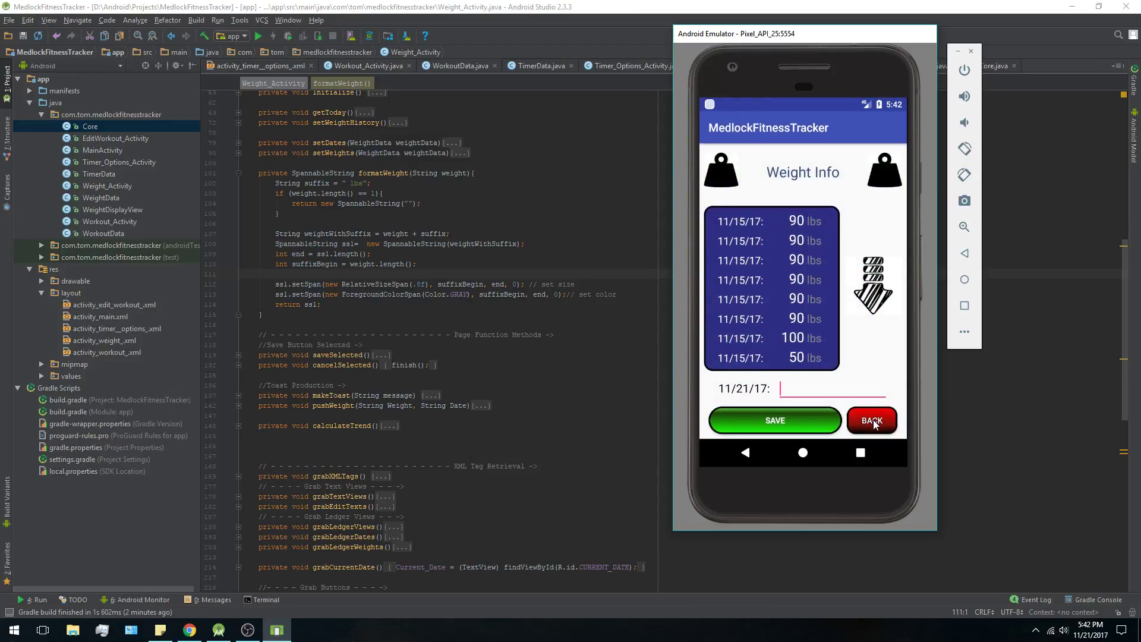
{"action": "left_click", "coordinate": [871, 420]}
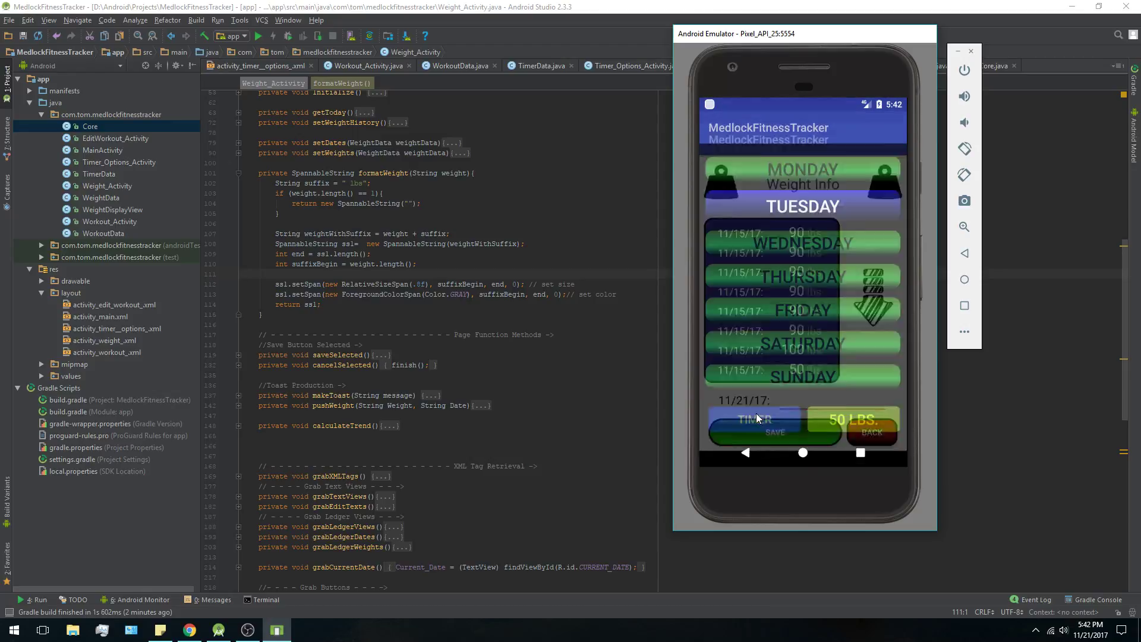
Resave the timer settings, then submit 4 lbs for the second workout.
{"action": "left_click", "coordinate": [754, 423]}
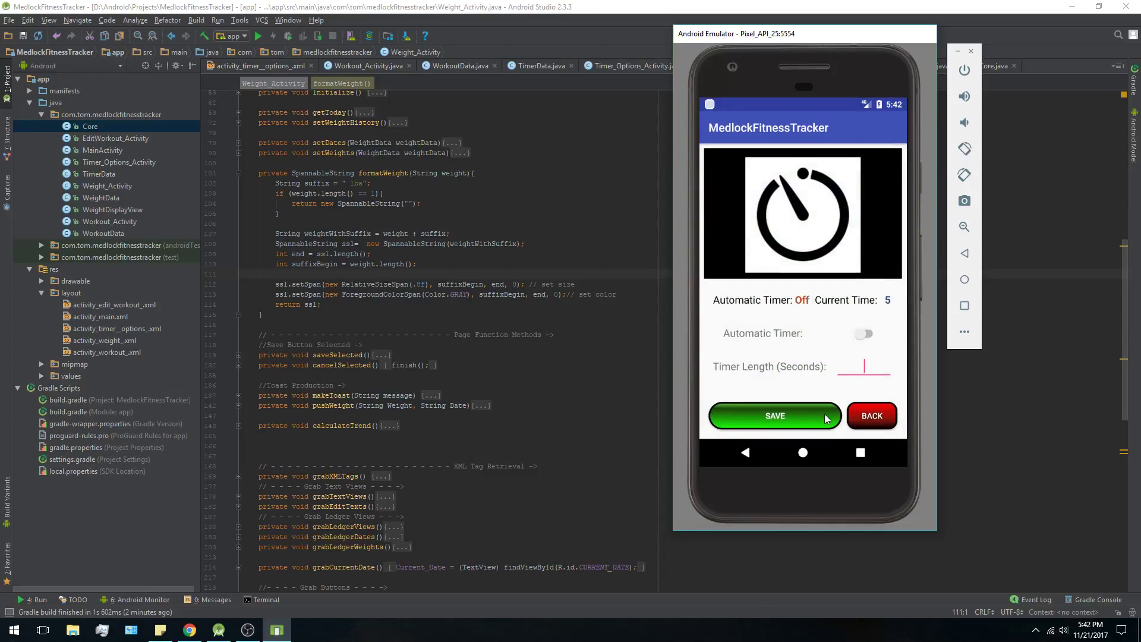
{"action": "left_click", "coordinate": [774, 415]}
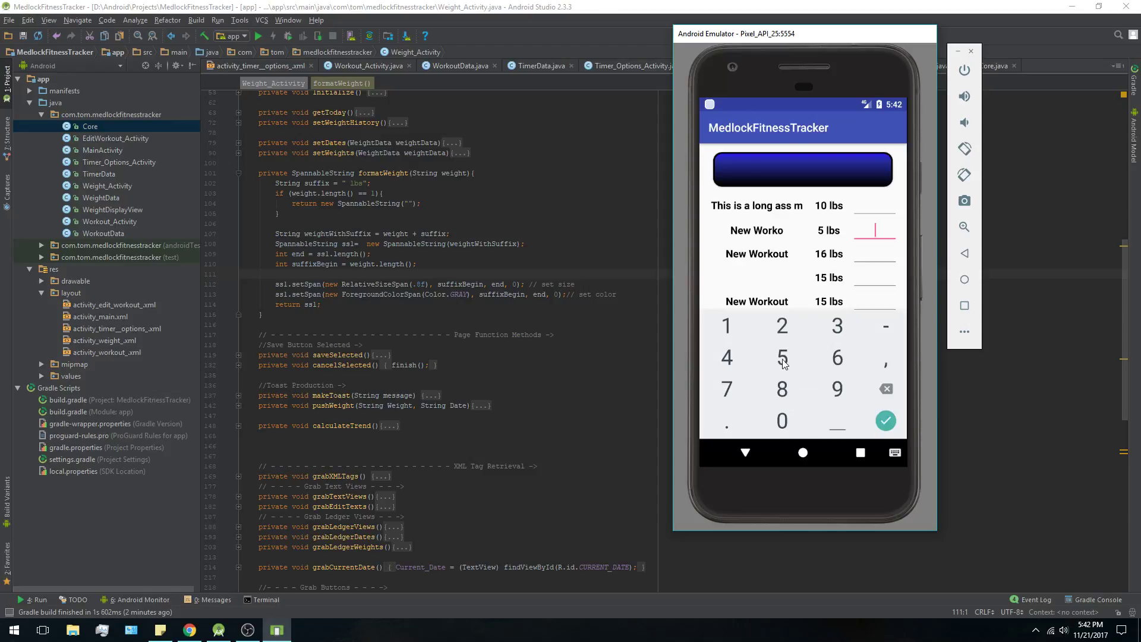
{"action": "left_click", "coordinate": [782, 356]}
{"action": "type", "text": "4"}
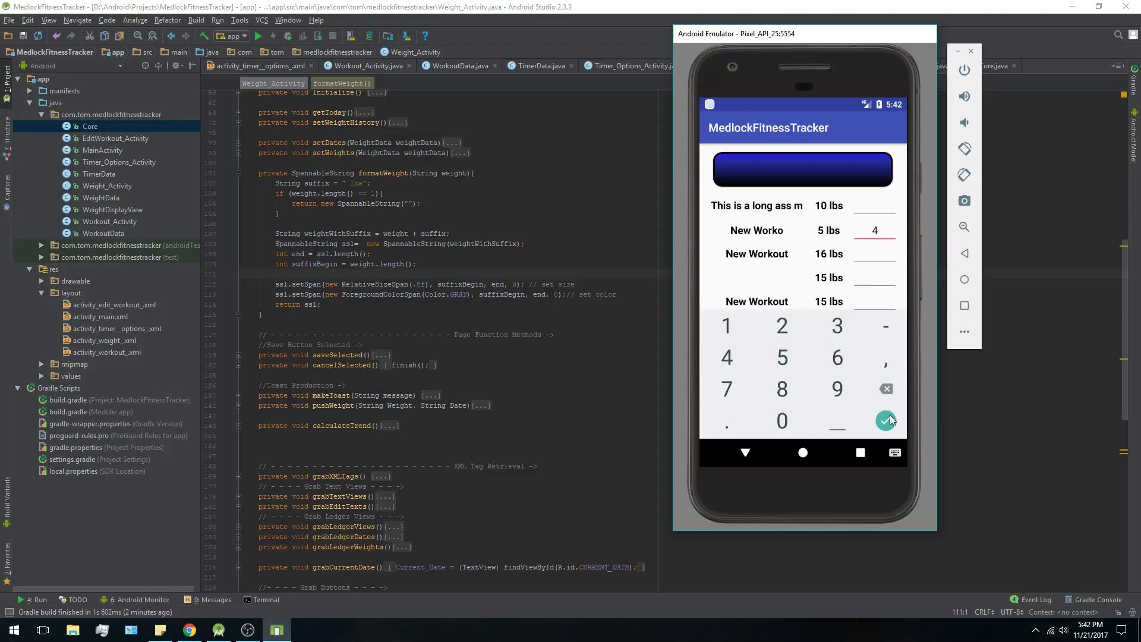
{"action": "left_click", "coordinate": [886, 420]}
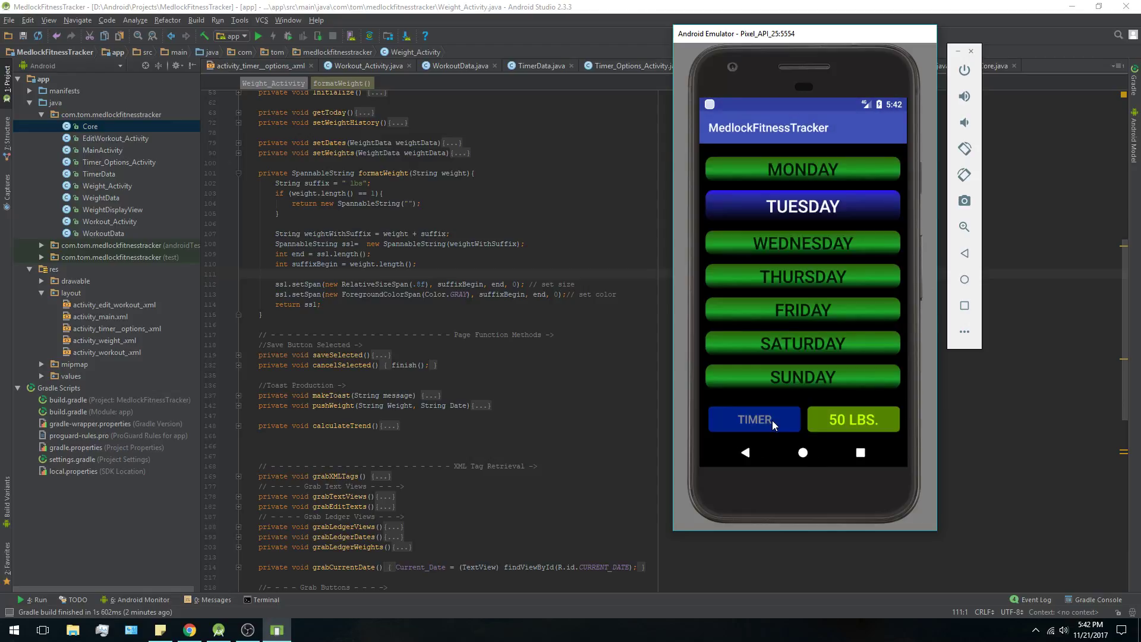
{"action": "left_click", "coordinate": [852, 418]}
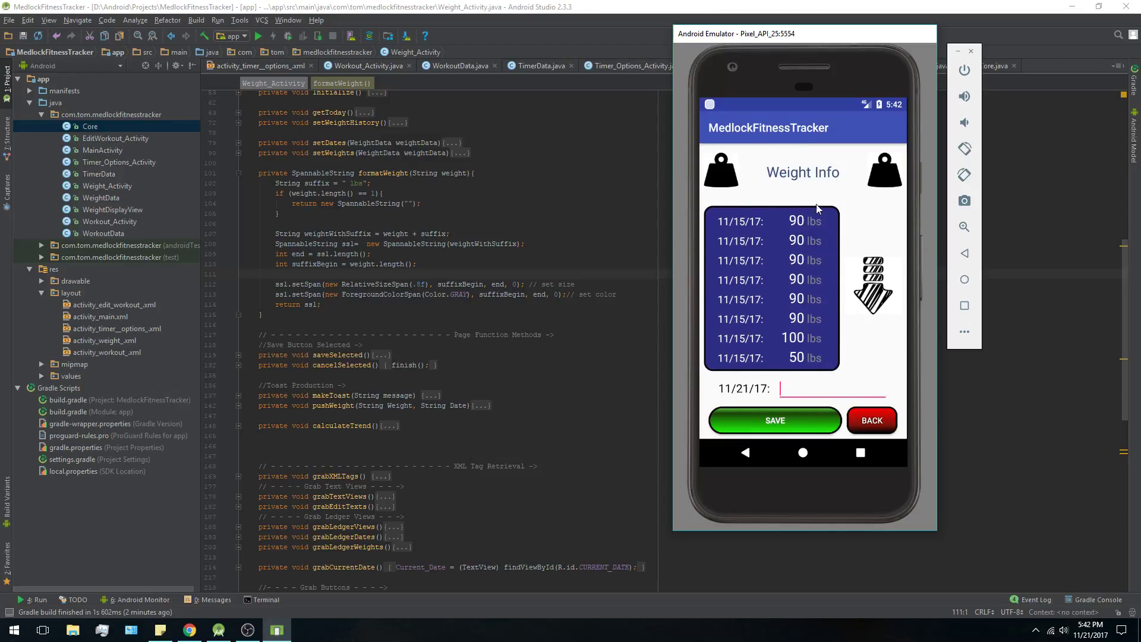
{"action": "mouse_move", "coordinate": [820, 214]}
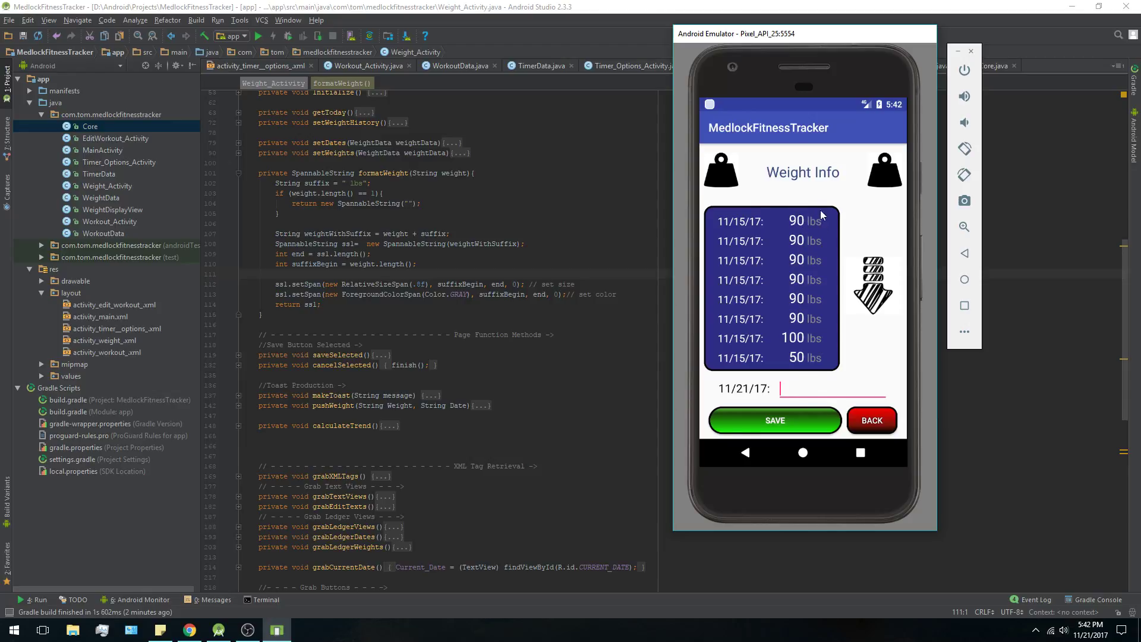
{"action": "mouse_move", "coordinate": [821, 274]}
{"action": "type", "text": "60"}
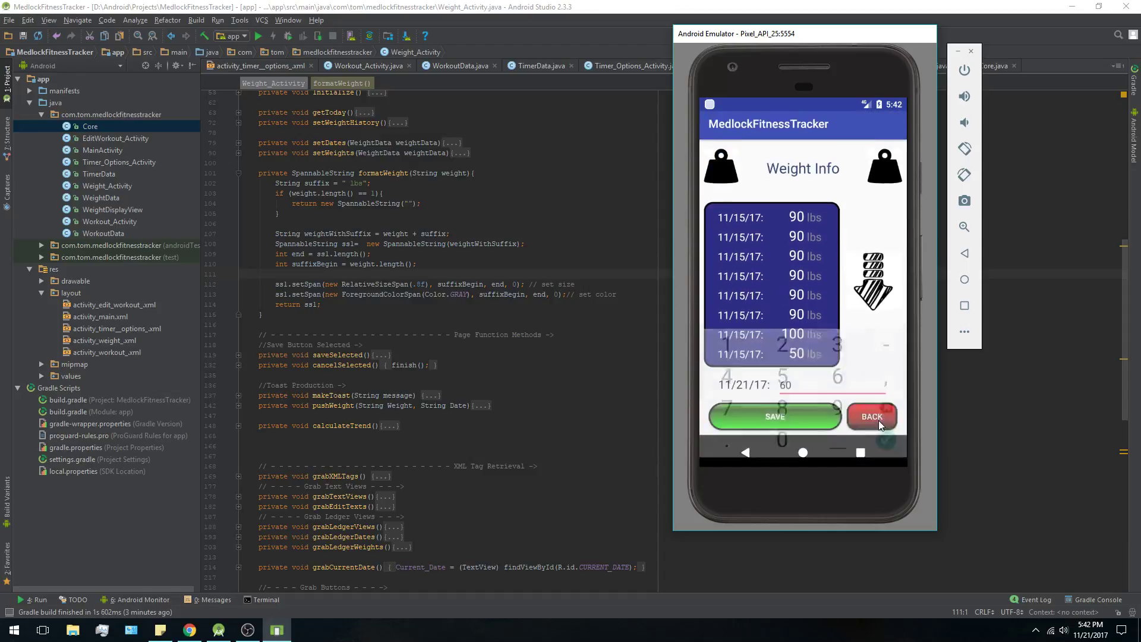
Save 60 lbs and 100 lbs weigh-ins dated 11/21/17 in Weight Info.
{"action": "left_click", "coordinate": [774, 416]}
{"action": "type", "text": "10"}
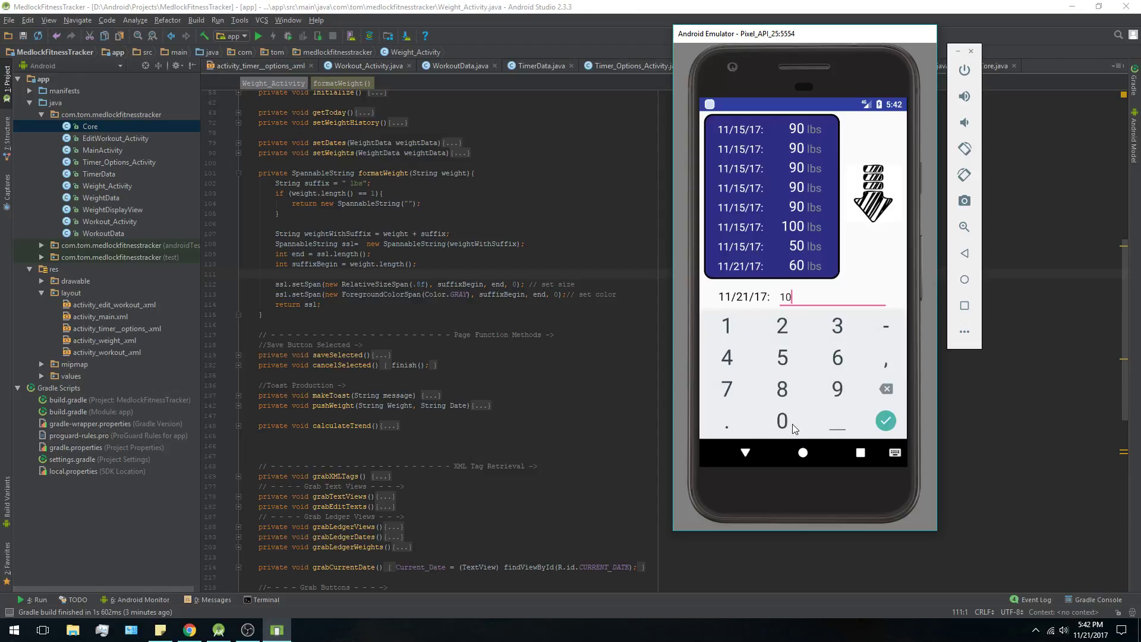
{"action": "left_click", "coordinate": [885, 420]}
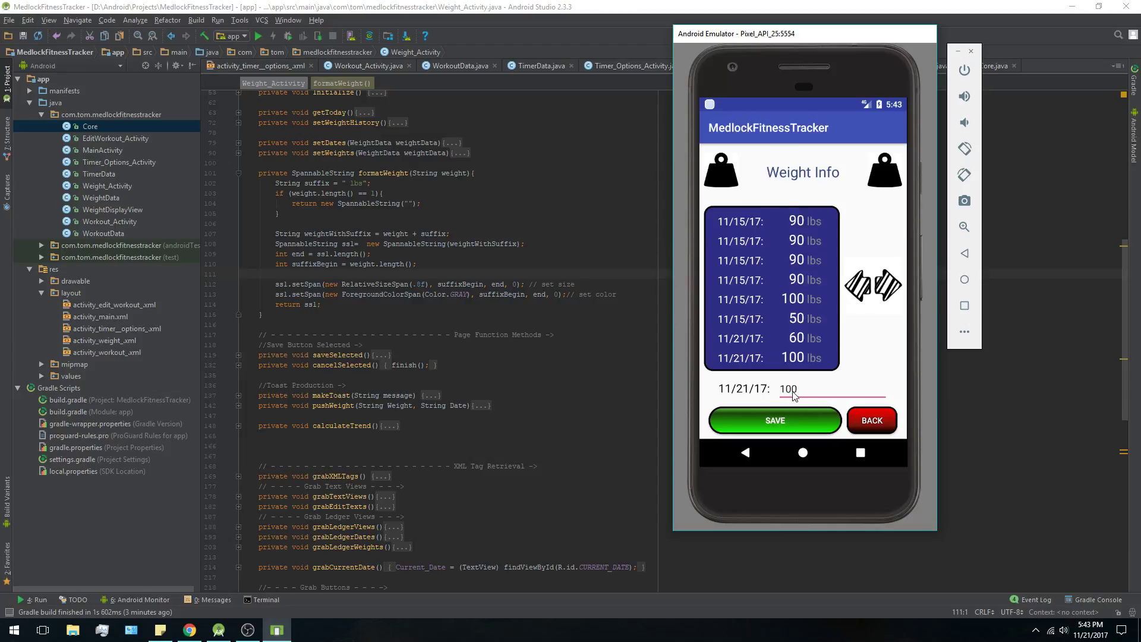
Leave the weight log and save a 60-second timer length in TIMER.
{"action": "left_click", "coordinate": [774, 421]}
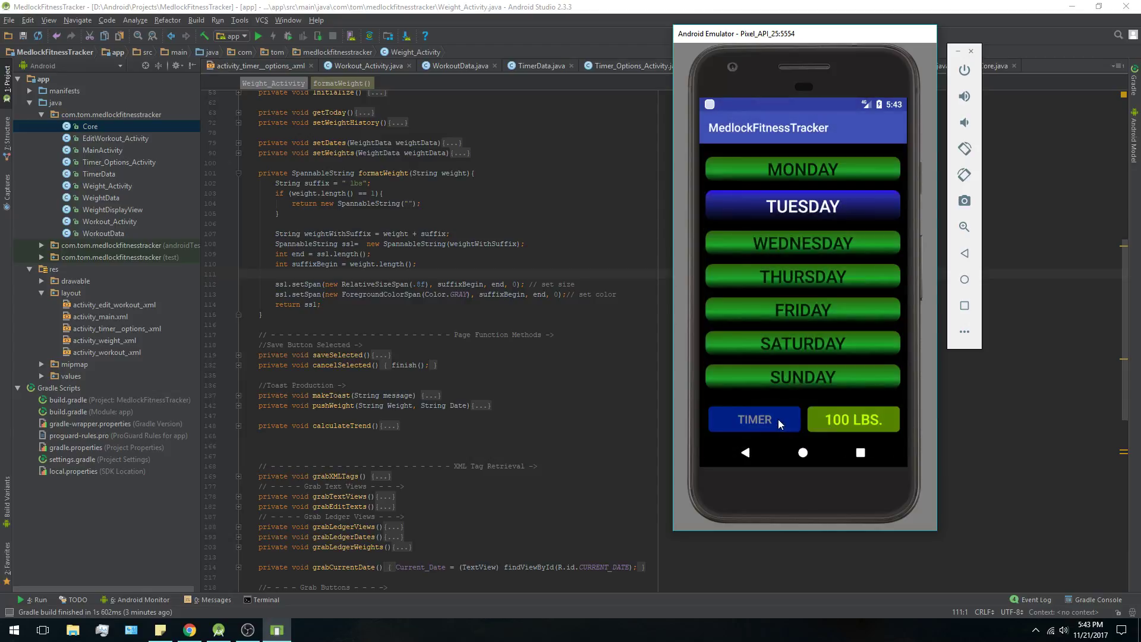
{"action": "left_click", "coordinate": [753, 418]}
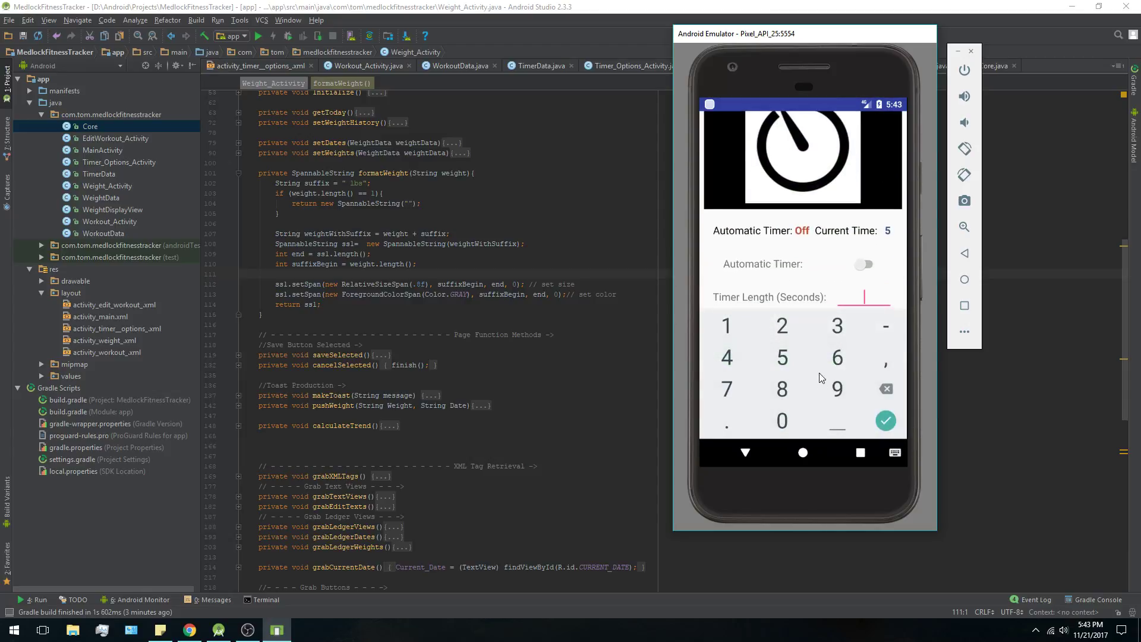
{"action": "left_click", "coordinate": [885, 421]}
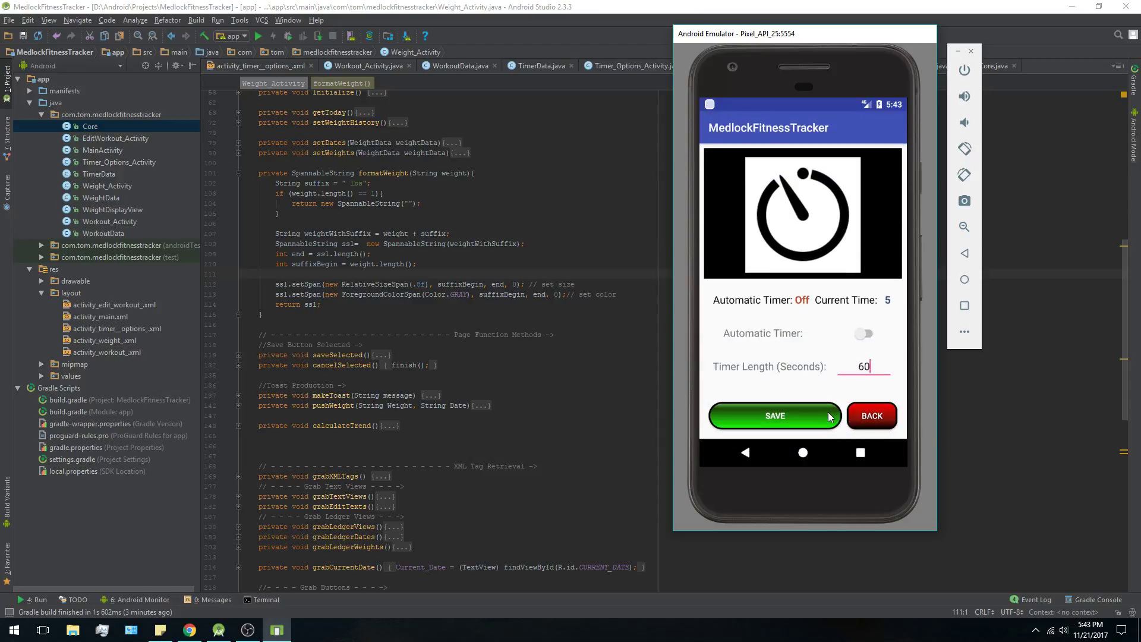
{"action": "left_click", "coordinate": [773, 415]}
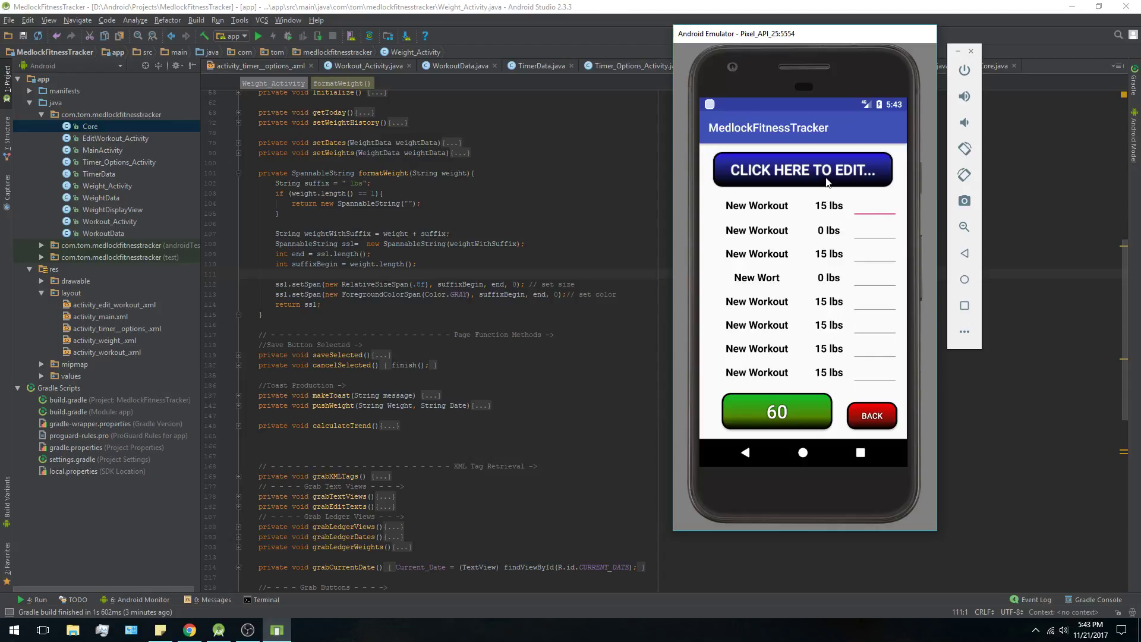
{"action": "mouse_move", "coordinate": [795, 184]}
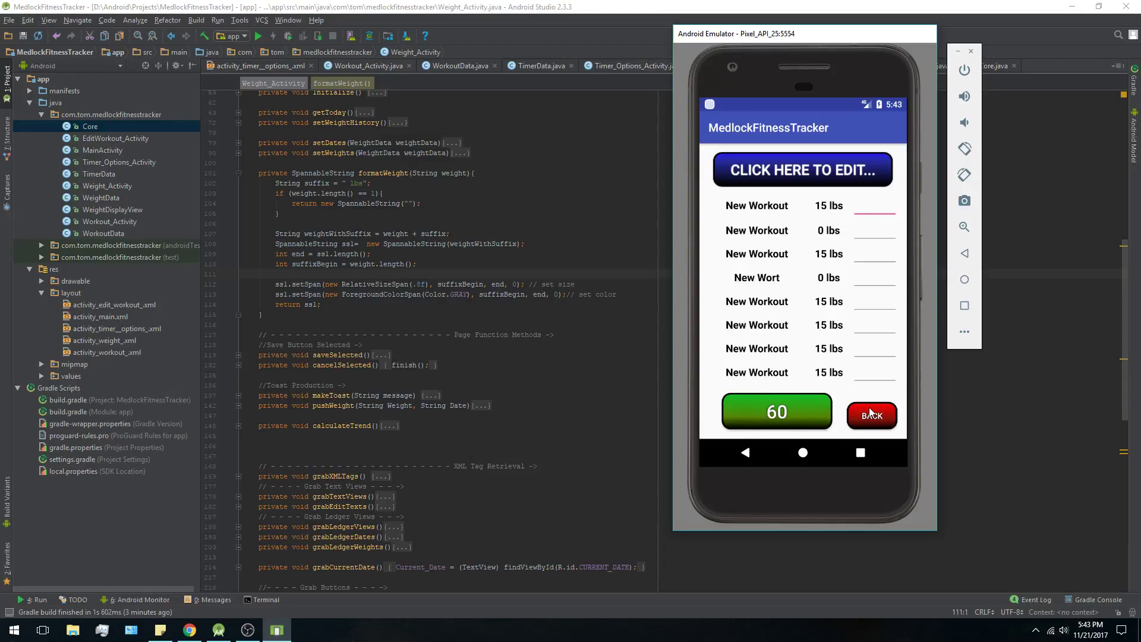
Rename the eighth workout to 'New' in the editor, then reopen and close it.
{"action": "left_click", "coordinate": [801, 170]}
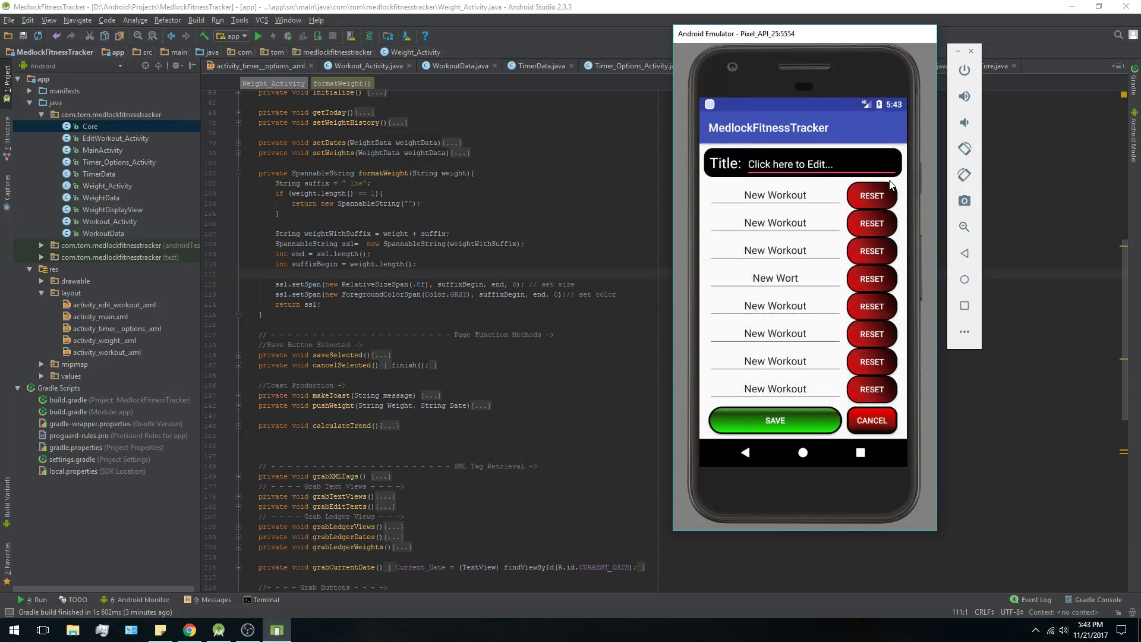
{"action": "mouse_move", "coordinate": [895, 367]}
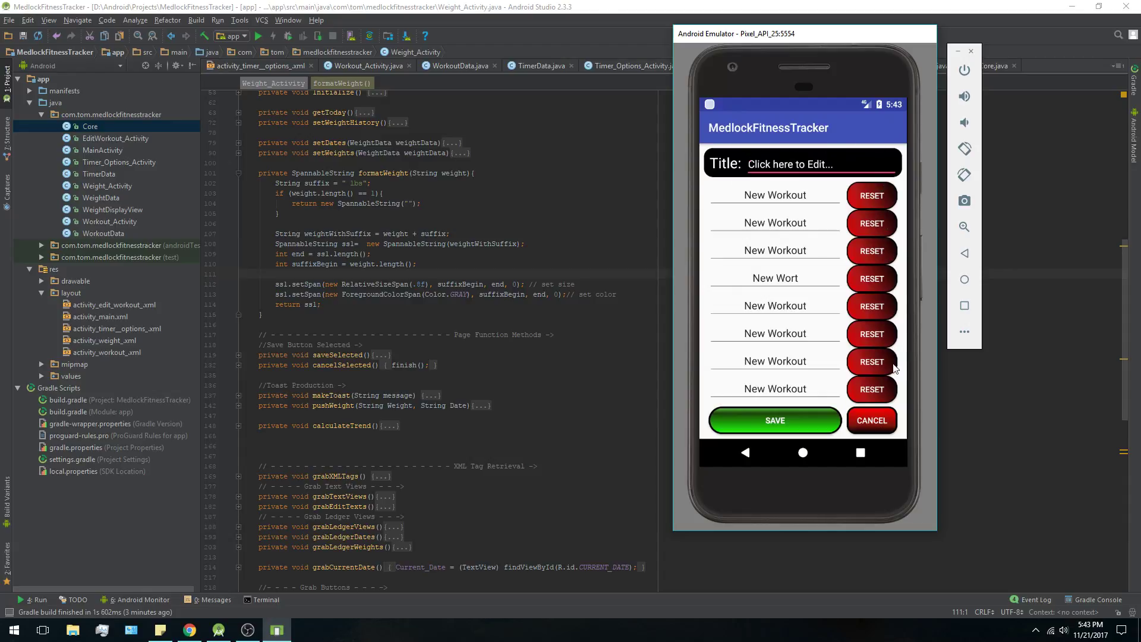
{"action": "mouse_move", "coordinate": [682, 158]}
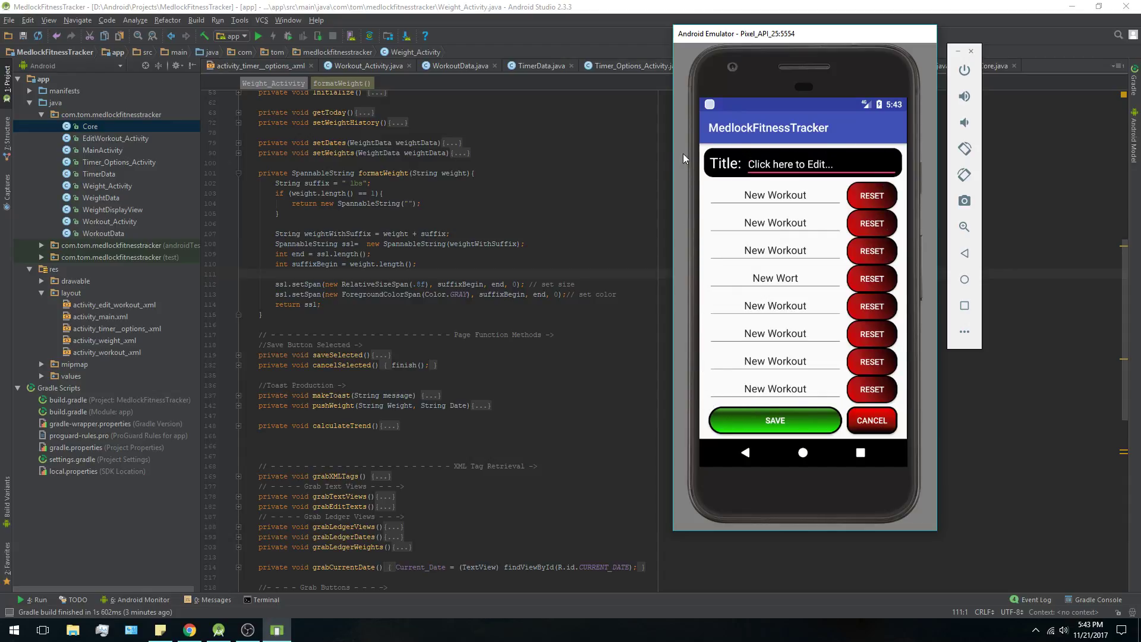
{"action": "mouse_move", "coordinate": [826, 399]}
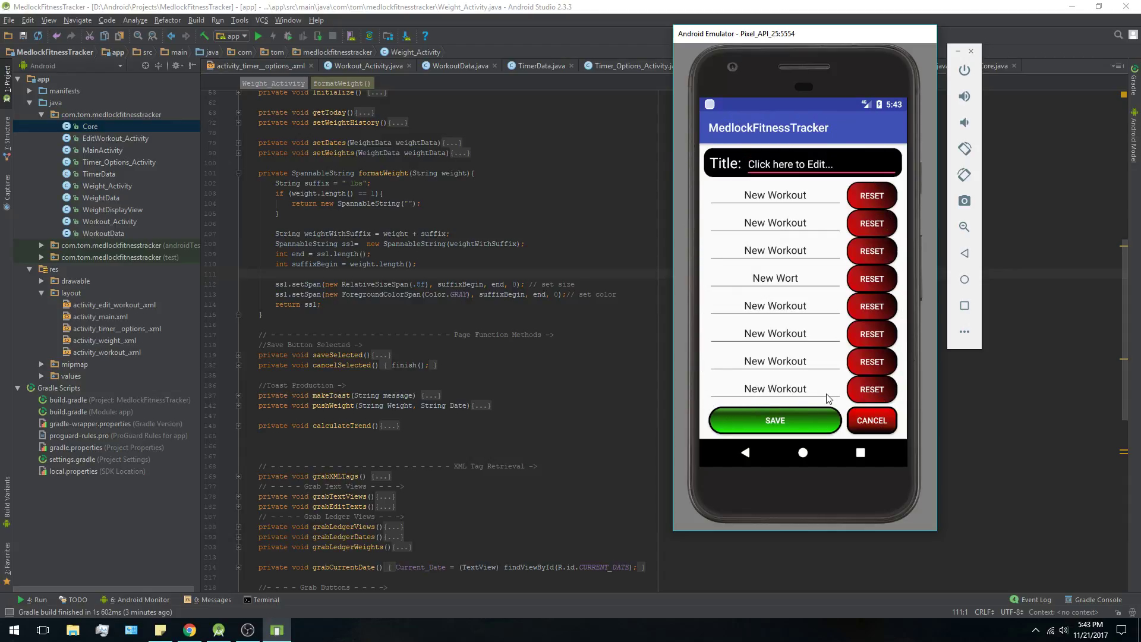
{"action": "left_click", "coordinate": [774, 388]}
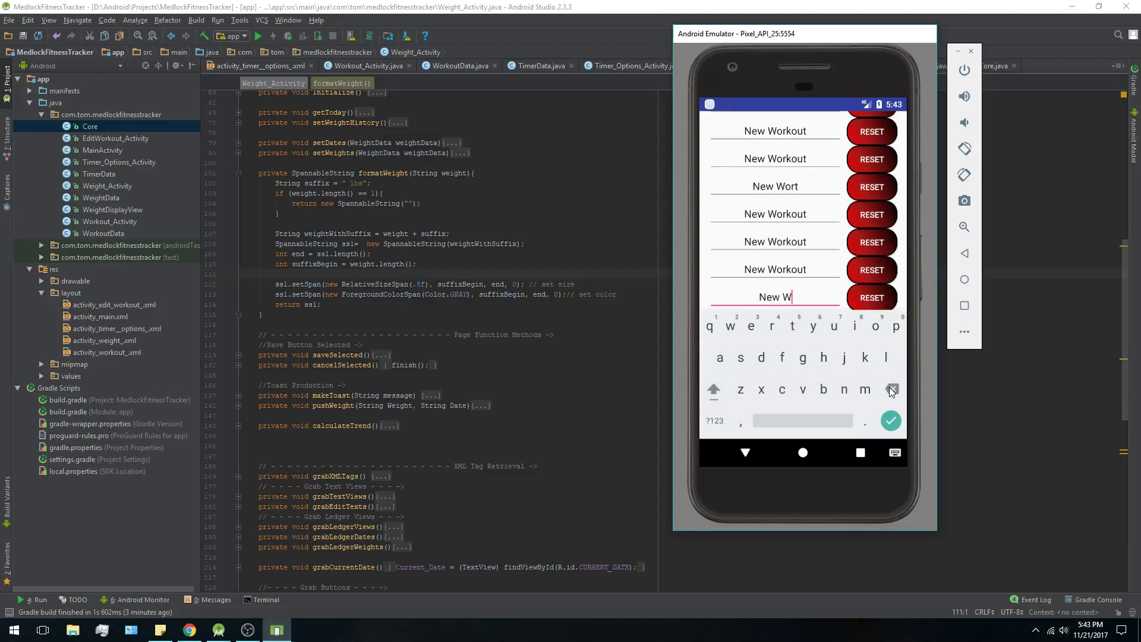
{"action": "left_click", "coordinate": [890, 420]}
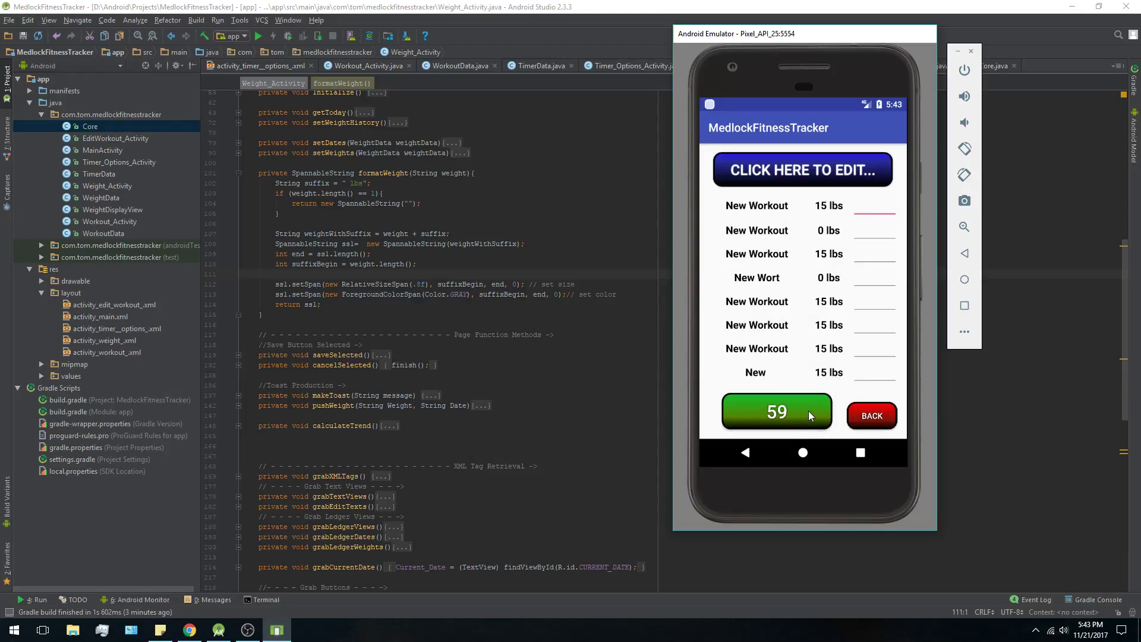
{"action": "left_click", "coordinate": [803, 169]}
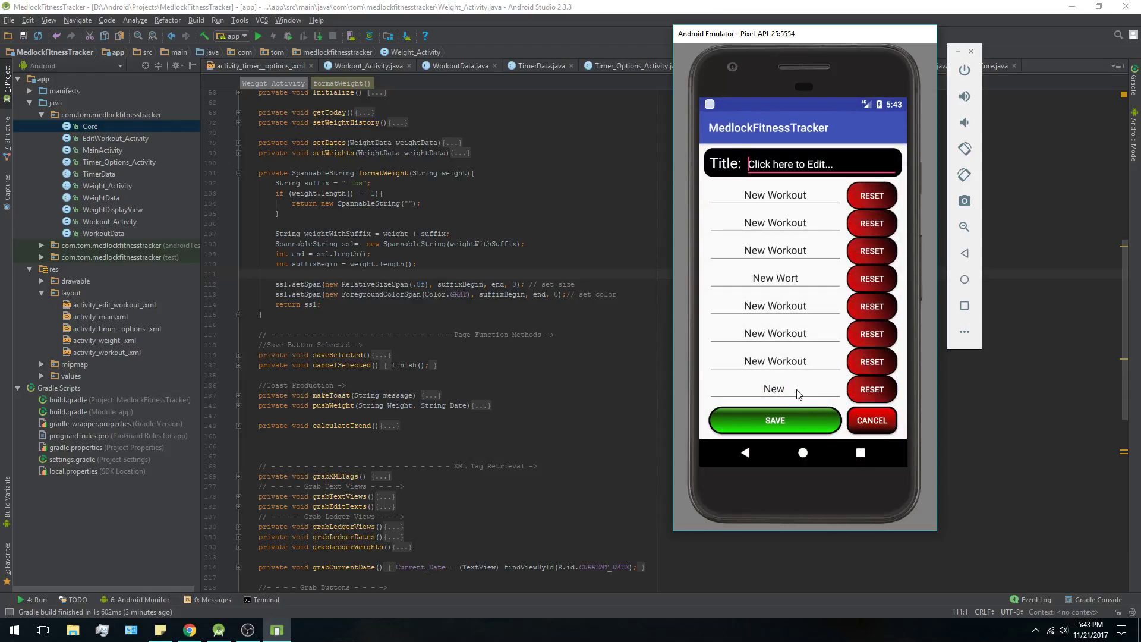
{"action": "left_click", "coordinate": [803, 163]}
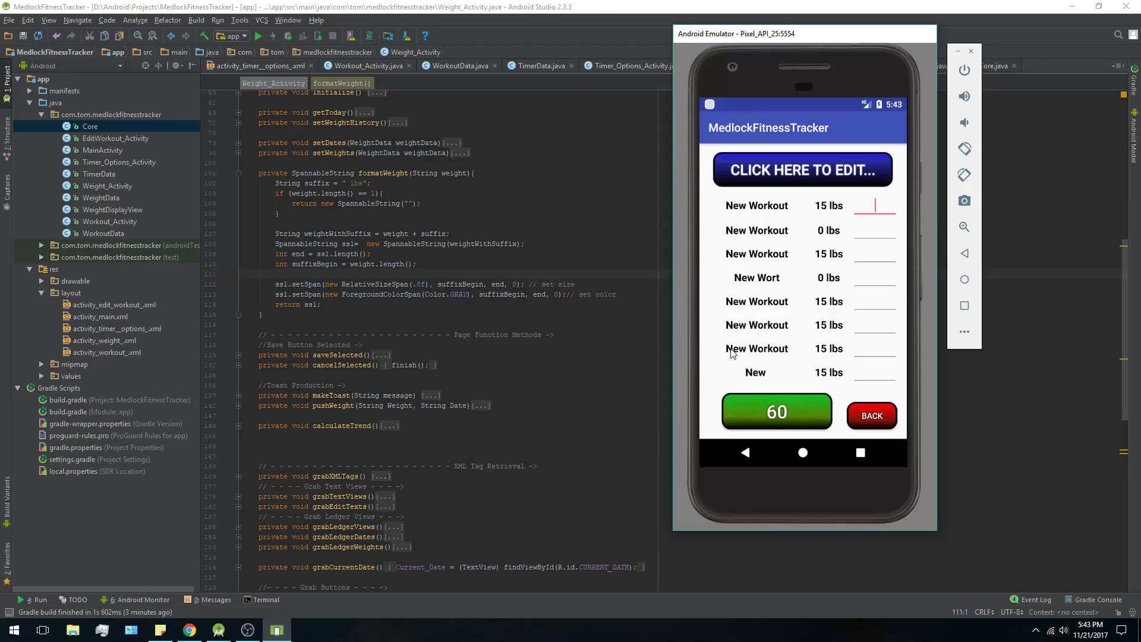
{"action": "mouse_move", "coordinate": [830, 353]}
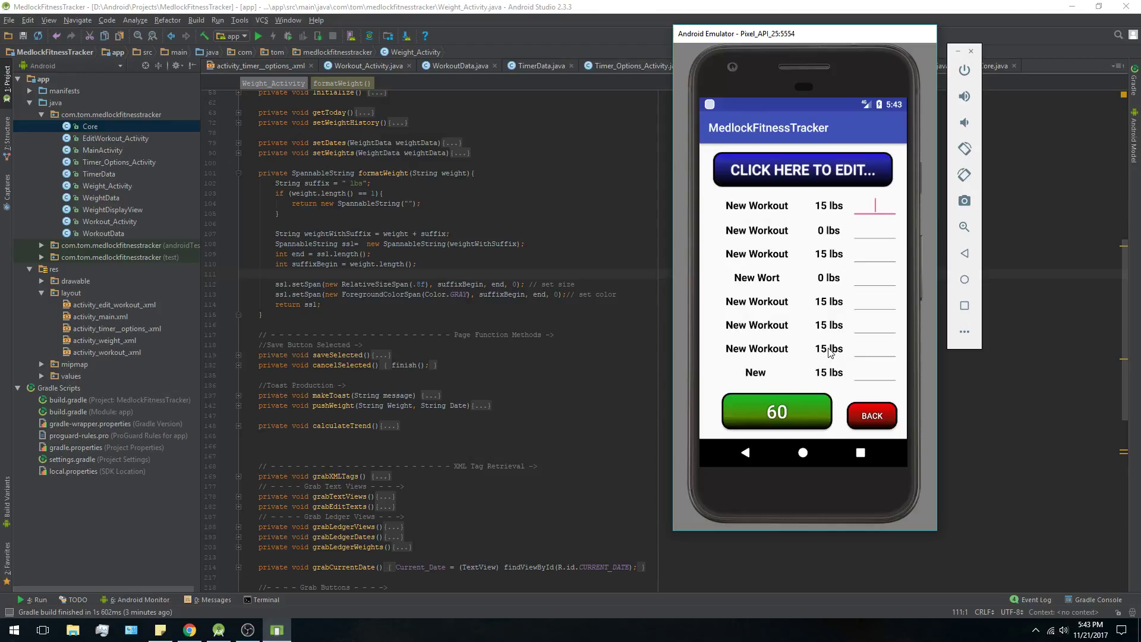
{"action": "mouse_move", "coordinate": [830, 280]}
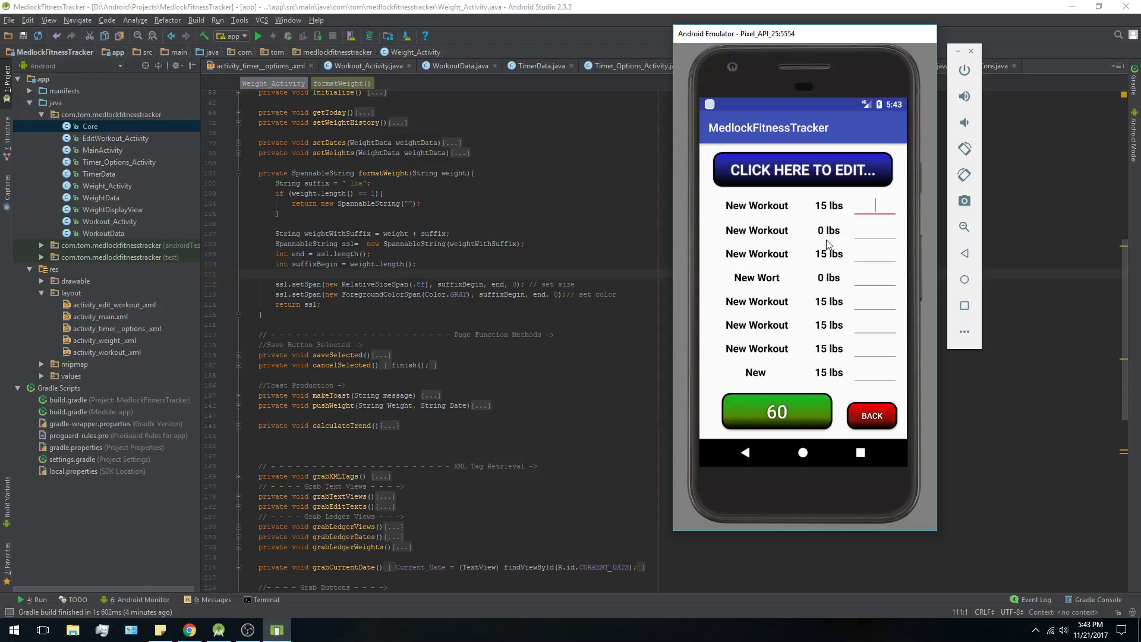
{"action": "mouse_move", "coordinate": [843, 259]}
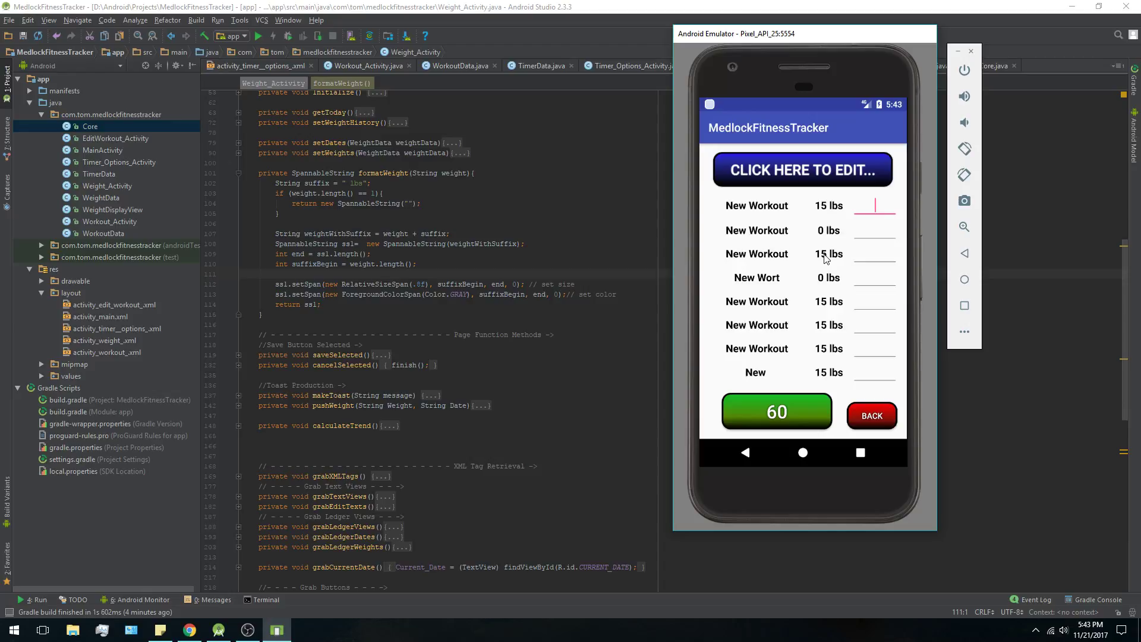
{"action": "mouse_move", "coordinate": [824, 233]}
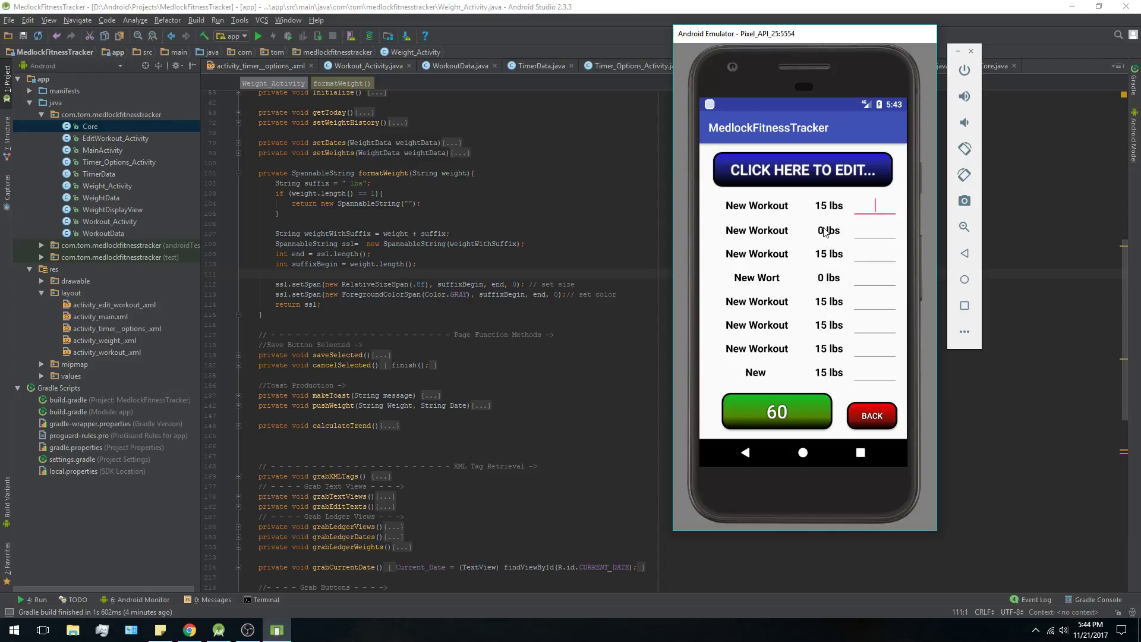
{"action": "mouse_move", "coordinate": [838, 382]}
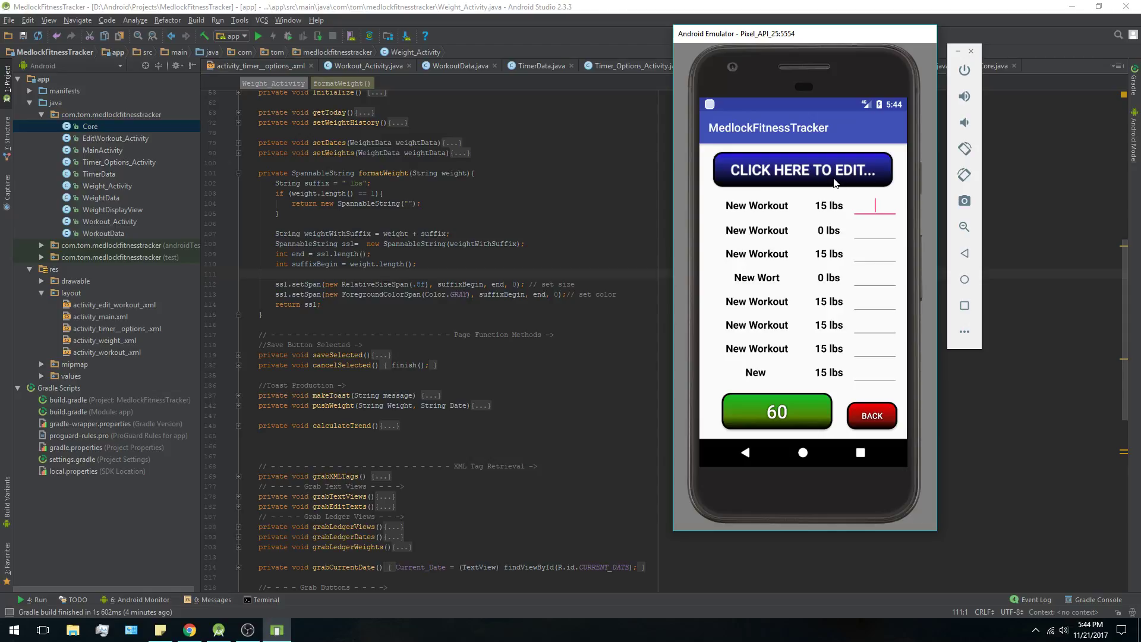
Reset workouts two through seven to 0 lbs and go back to the day list.
{"action": "left_click", "coordinate": [802, 169]}
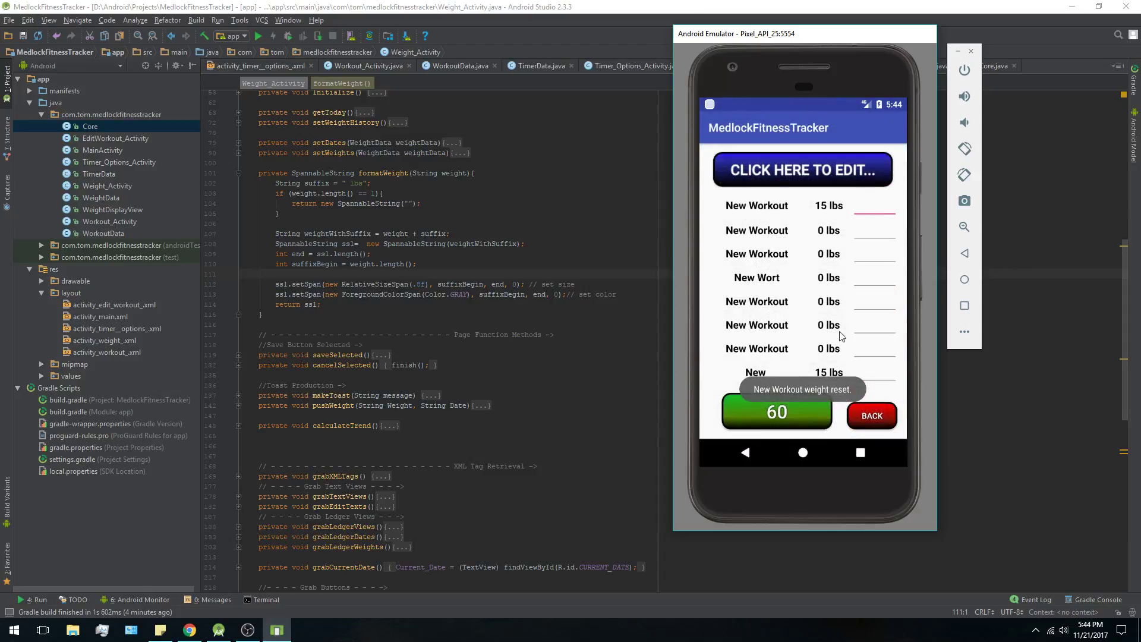
{"action": "left_click", "coordinate": [870, 415]}
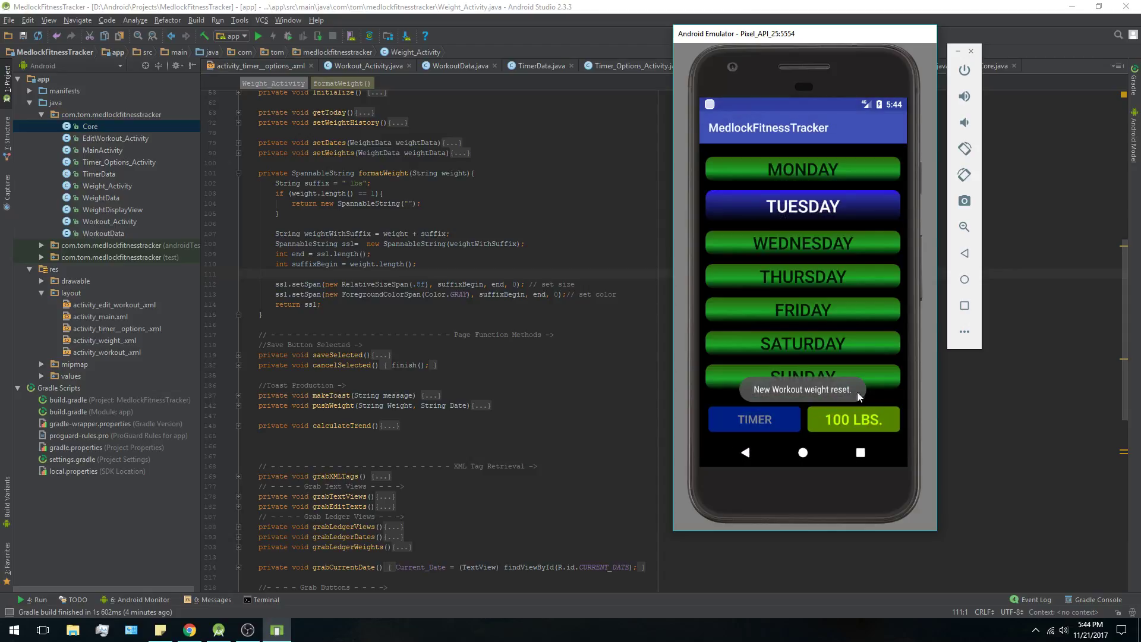
{"action": "mouse_move", "coordinate": [839, 420]}
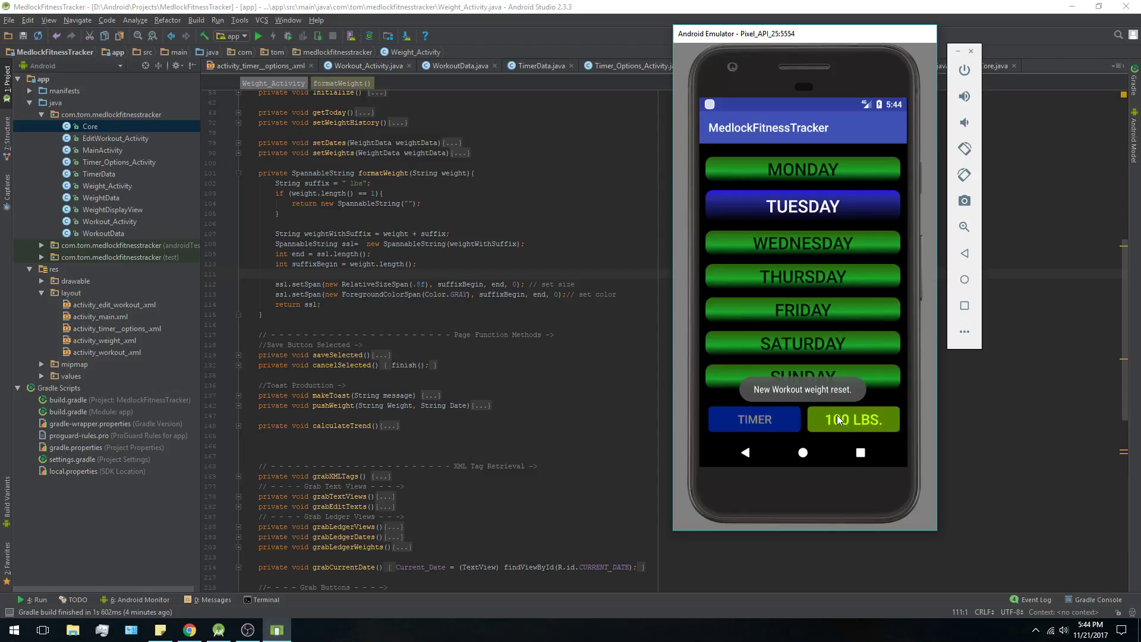
Log a 120 lbs weigh-in for 11/21/17 from the weight log.
{"action": "left_click", "coordinate": [852, 419]}
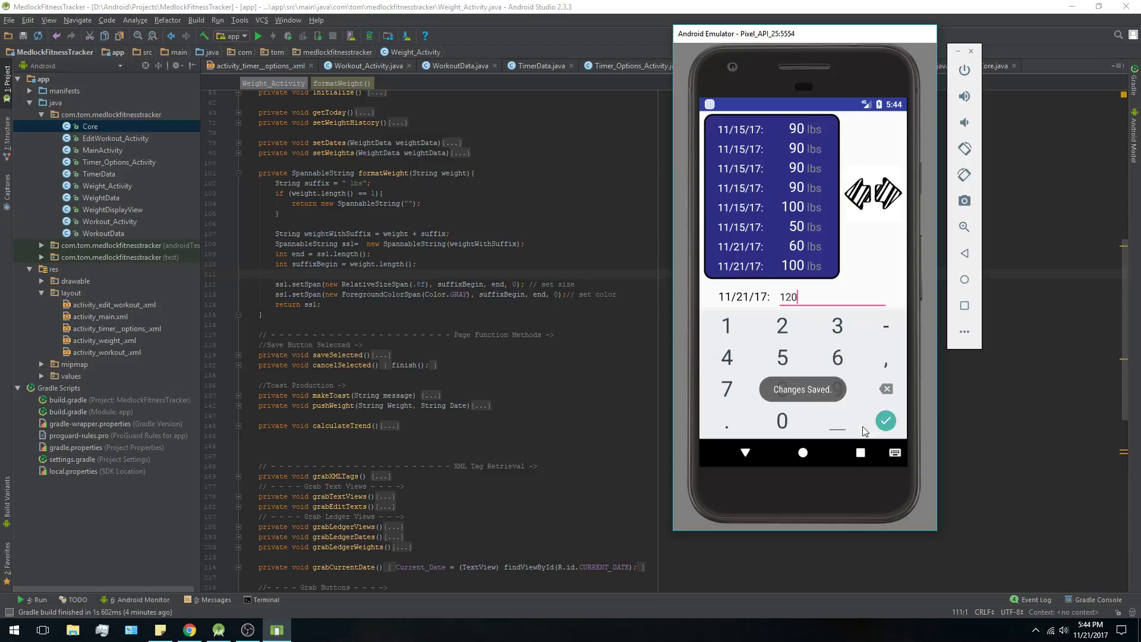
{"action": "left_click", "coordinate": [886, 421]}
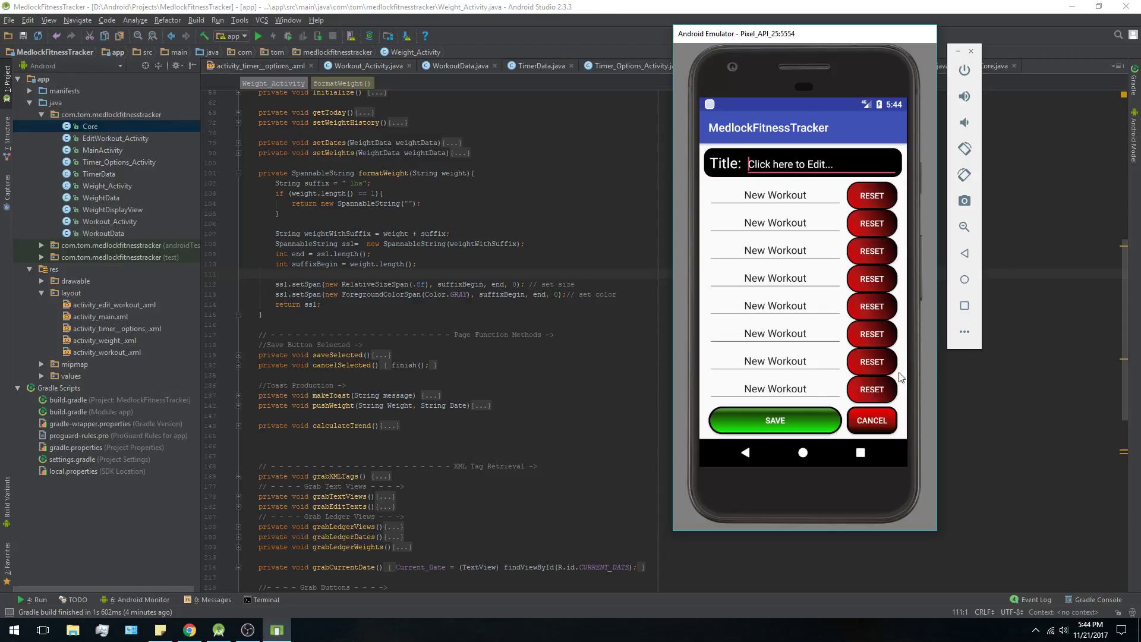
Save all eight New Workout entries at 15 lbs and go back to the weekday list.
{"action": "left_click", "coordinate": [774, 420]}
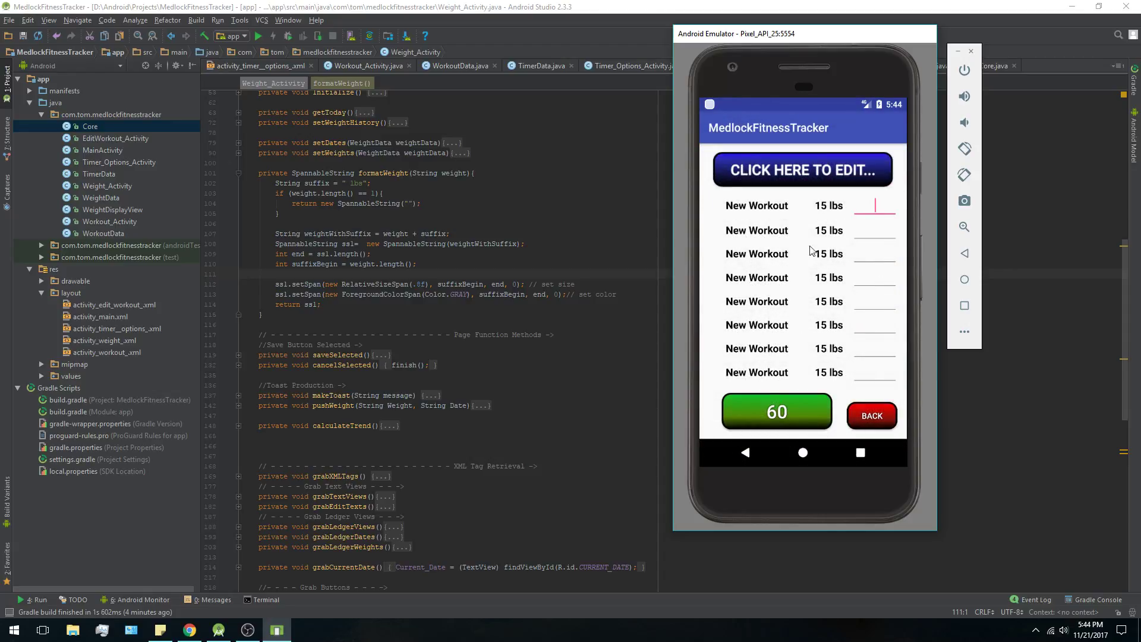
{"action": "left_click", "coordinate": [871, 415]}
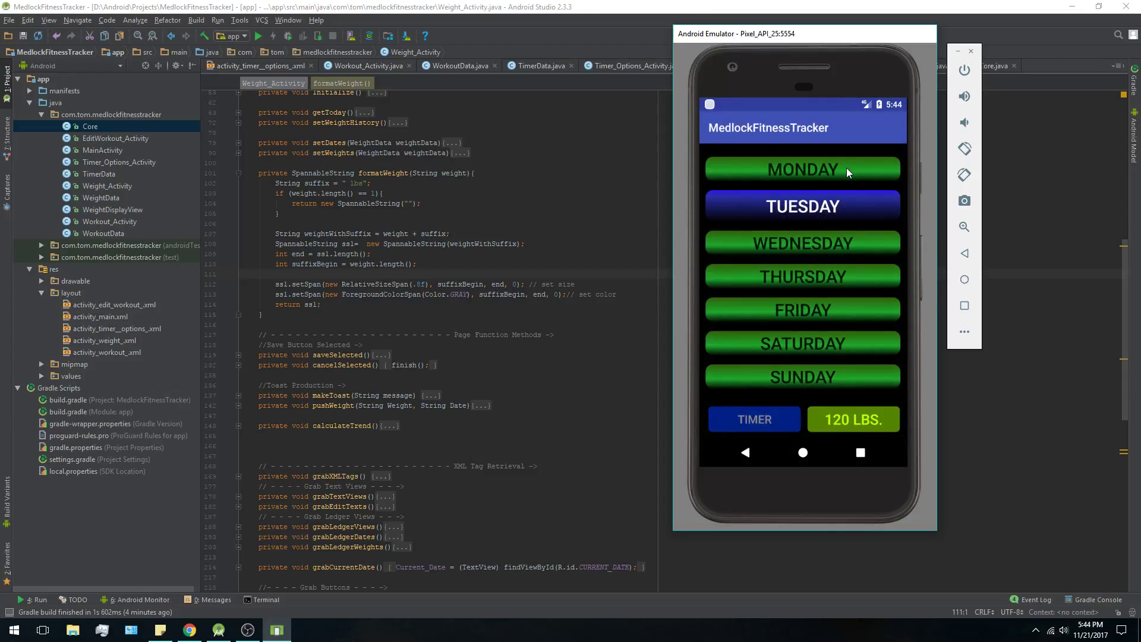
{"action": "mouse_move", "coordinate": [248, 630]}
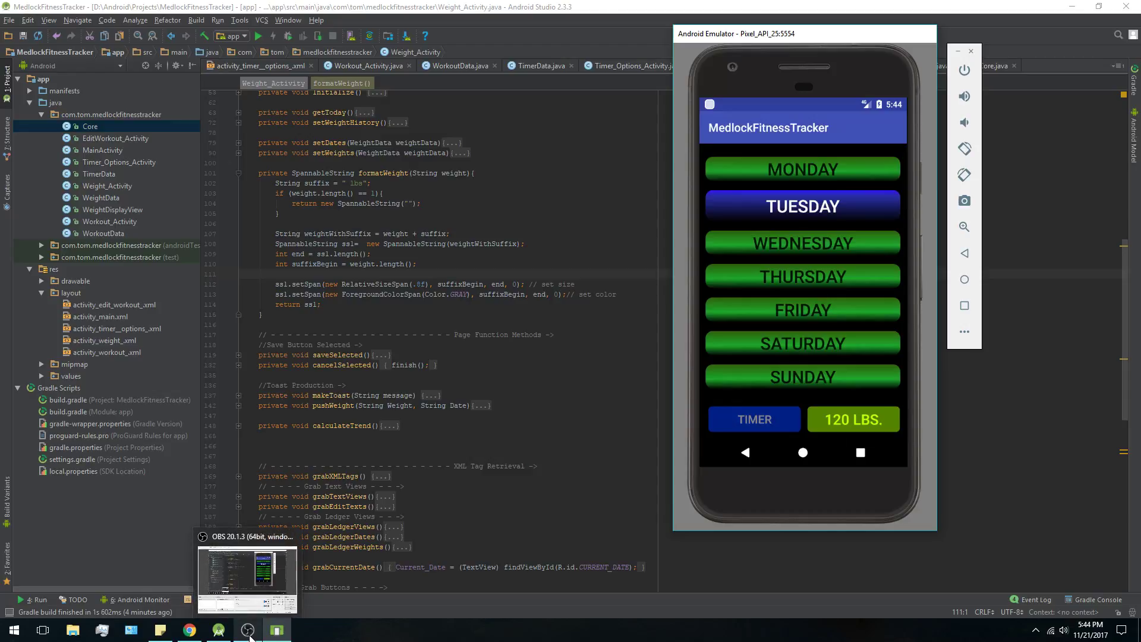